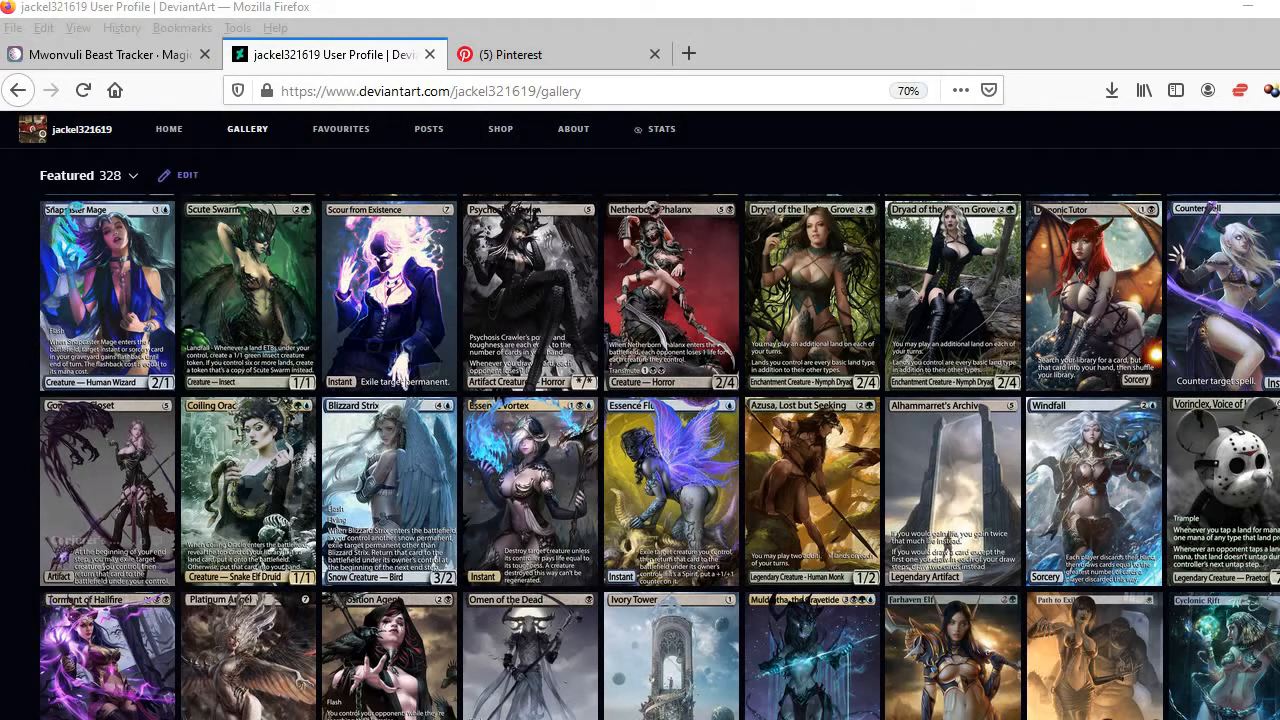
Browse the Pinterest altered-card board, then return to the Mwonvuli Beast Tracker Scryfall page
{"action": "left_click", "coordinate": [560, 54]}
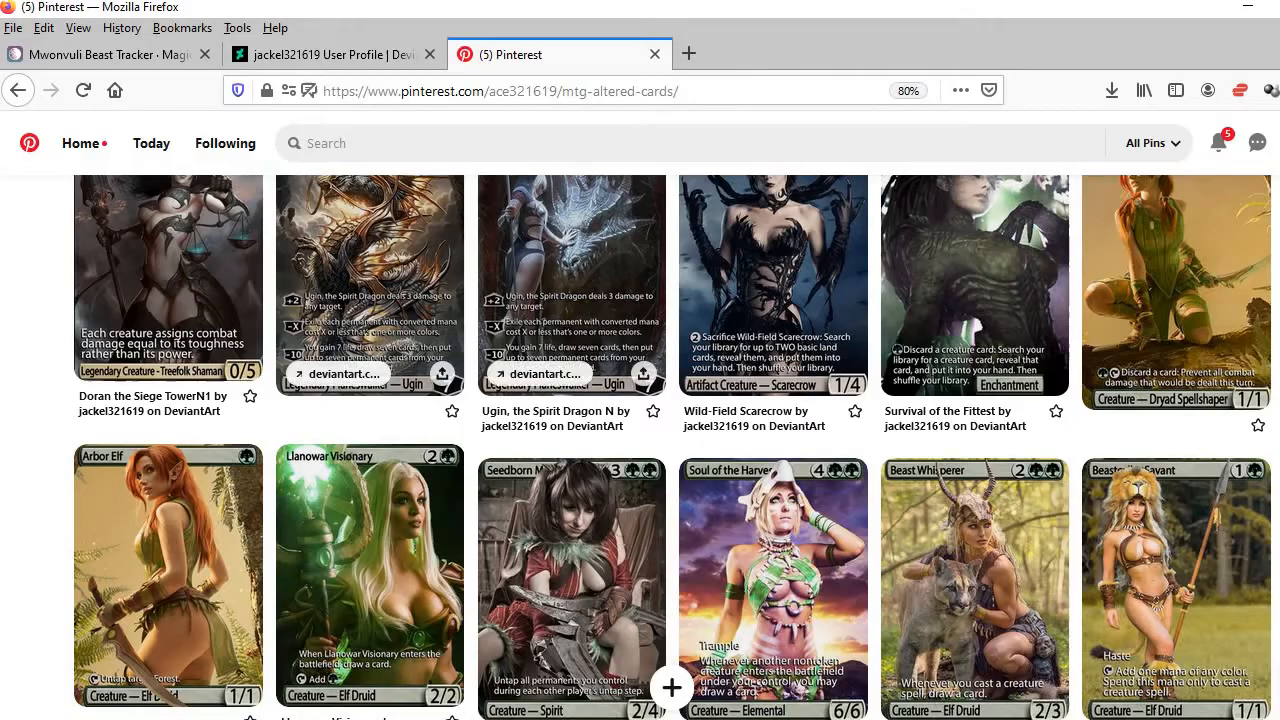
{"action": "left_click", "coordinate": [110, 54]}
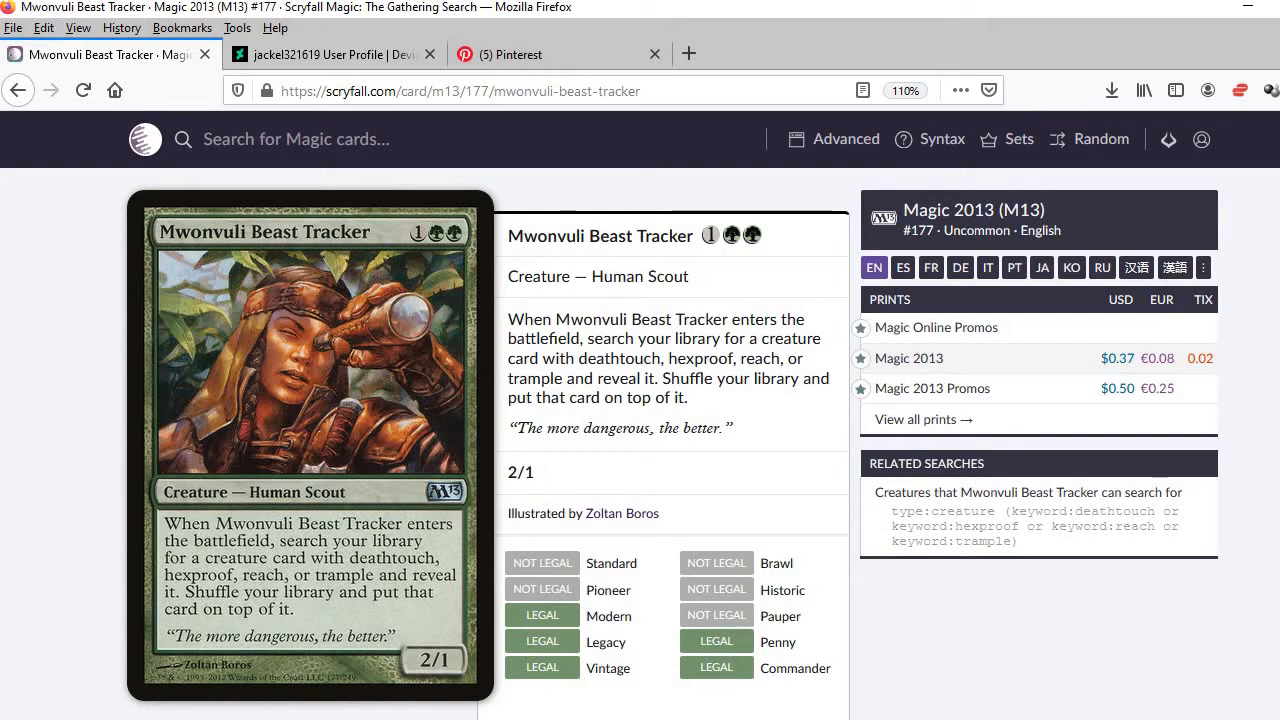
Select the Mwonvuli Beast Tracker rules text paragraph on Scryfall and copy it
{"action": "double_click", "coordinate": [654, 338]}
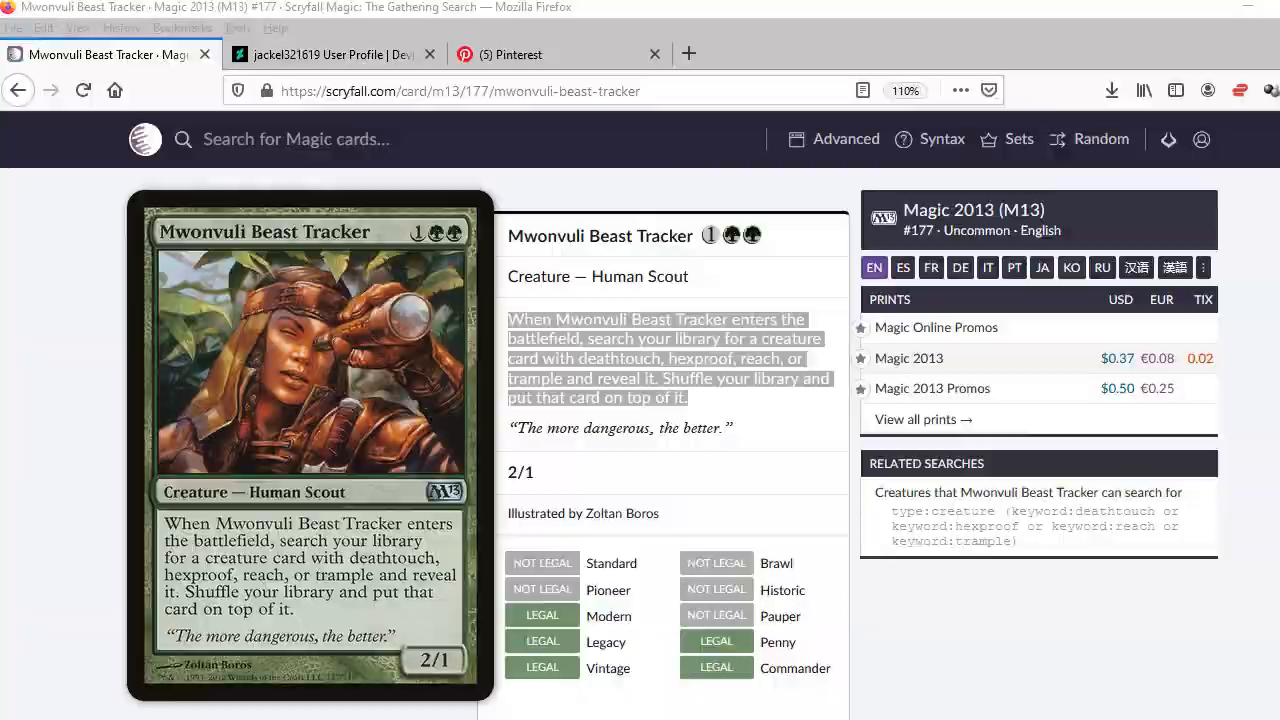
{"action": "key", "text": "alt+tab"}
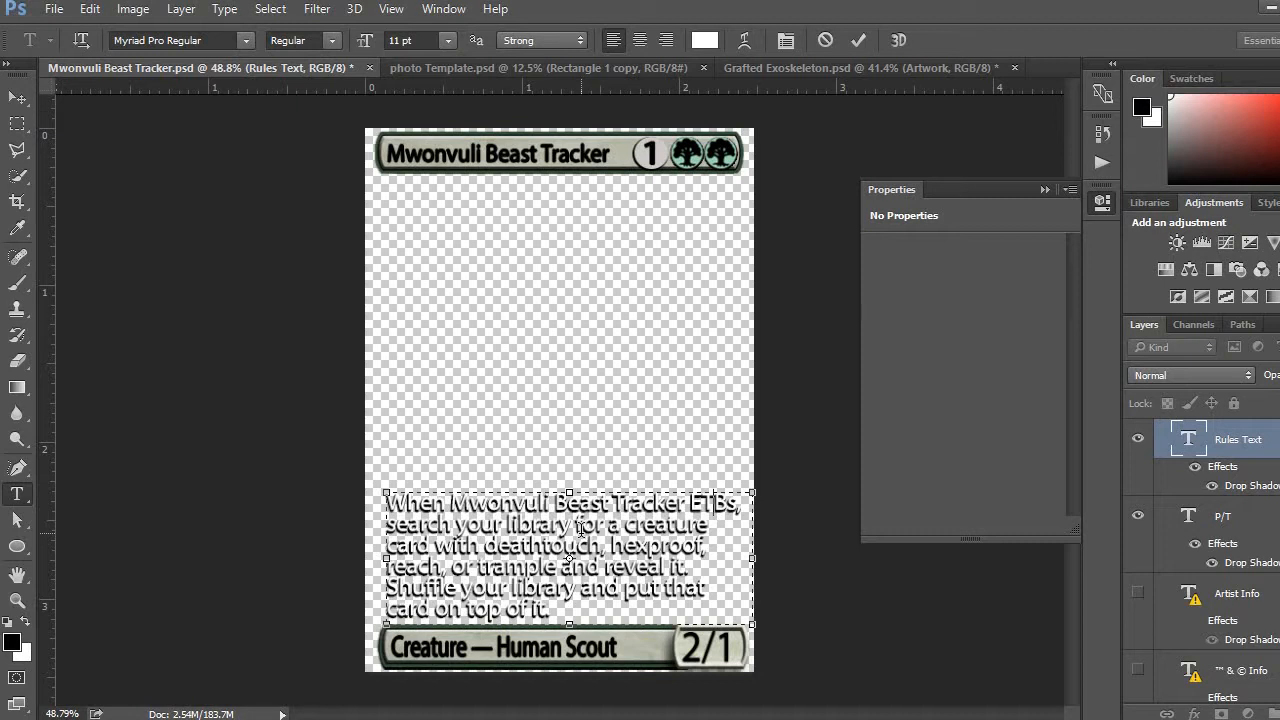
{"action": "mouse_move", "coordinate": [618, 388]}
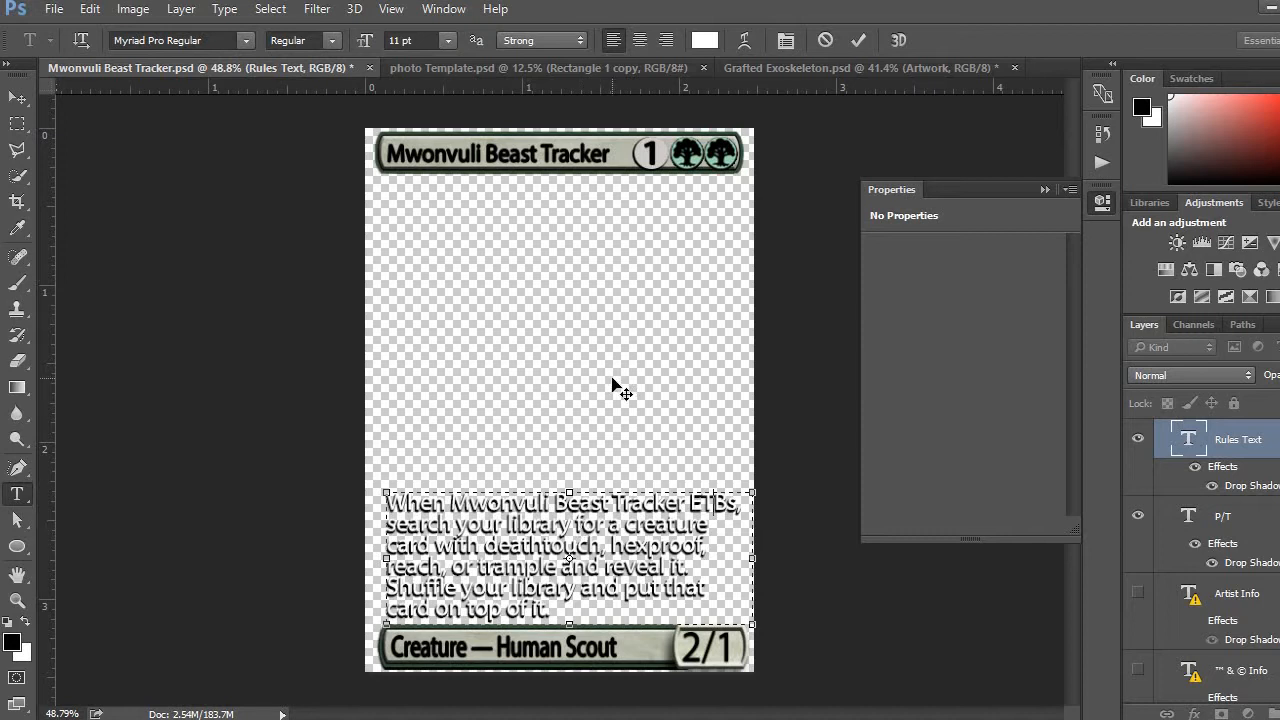
{"action": "mouse_move", "coordinate": [258, 495]}
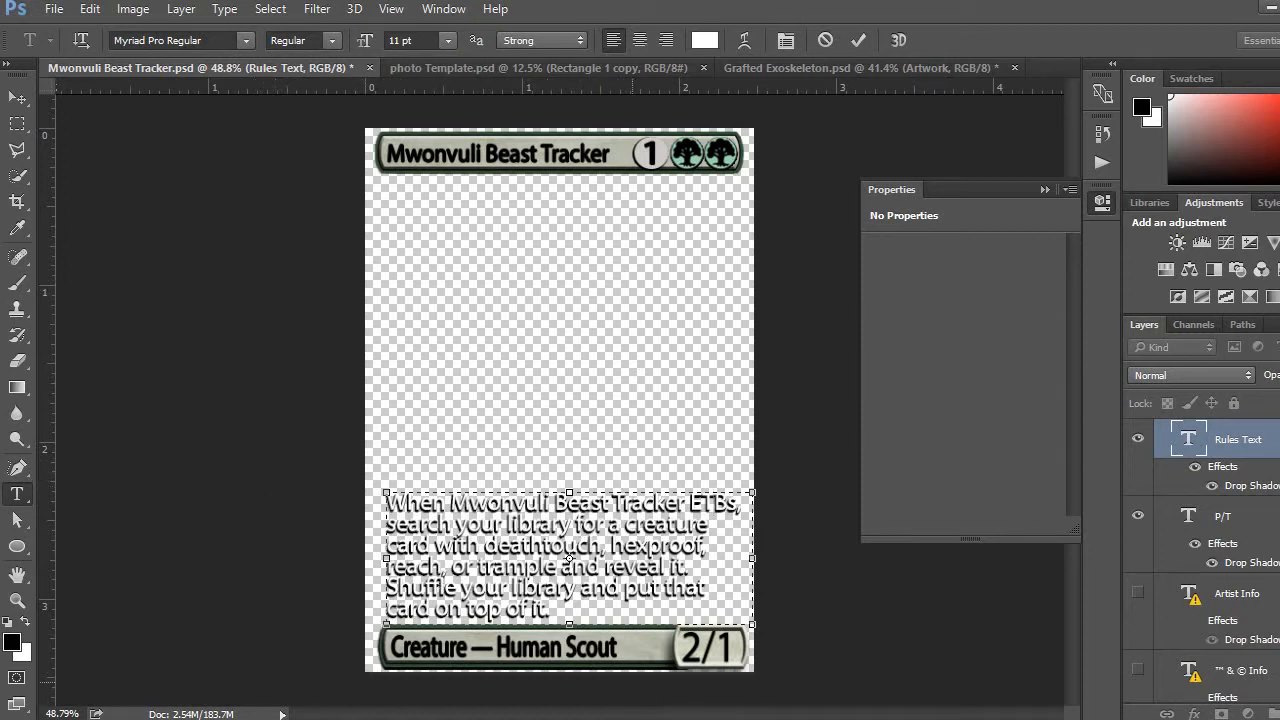
{"action": "mouse_move", "coordinate": [785, 680]}
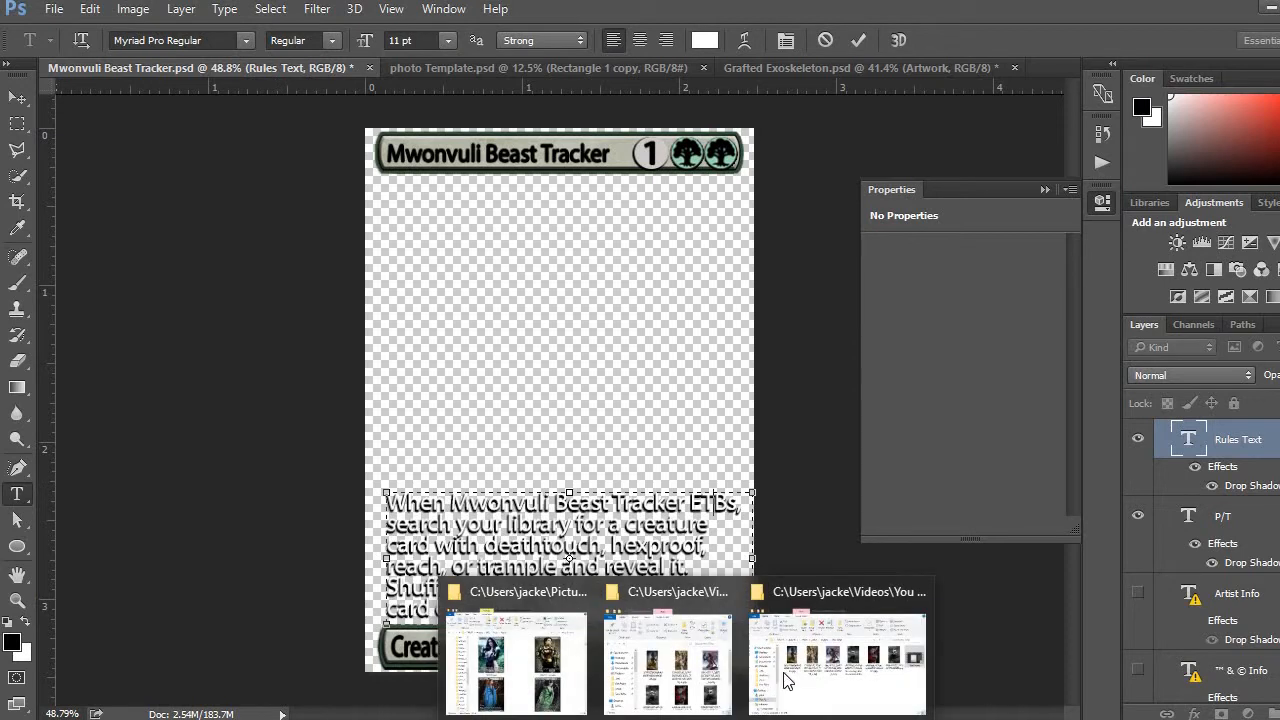
Bring up the You TUbe folder of cosplay photos over the Photoshop card document
{"action": "left_click", "coordinate": [835, 663]}
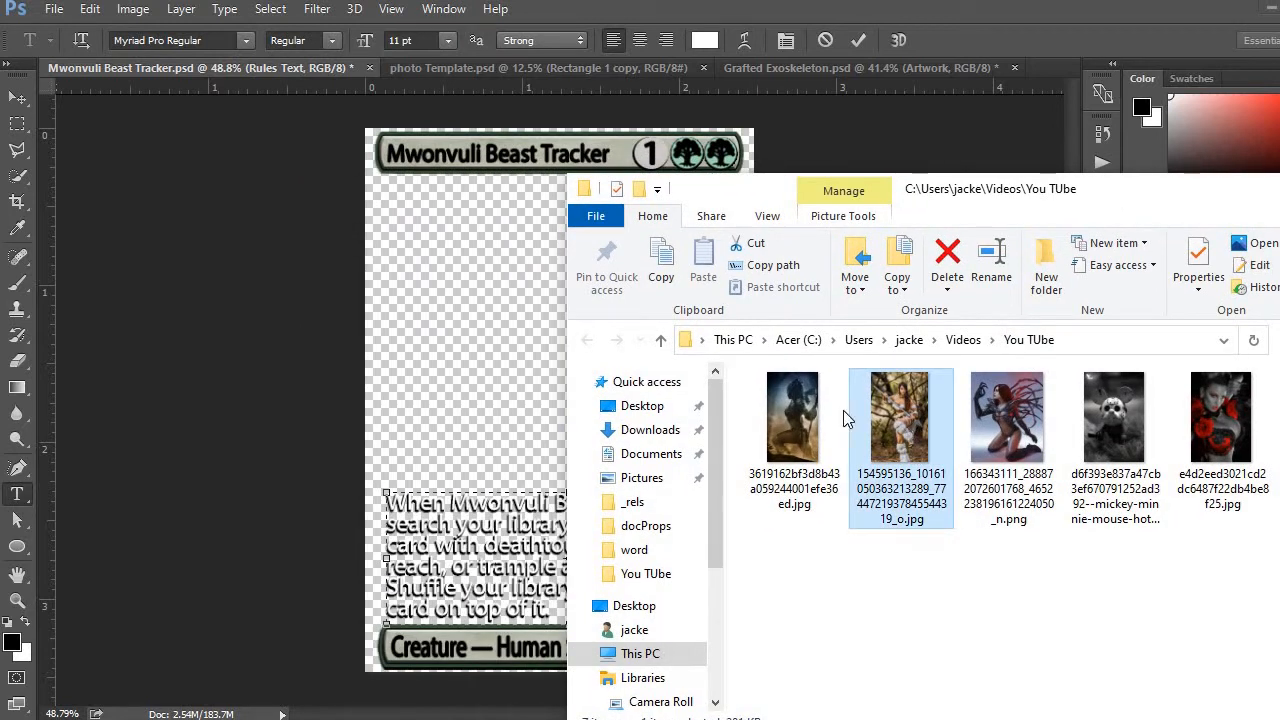
{"action": "mouse_move", "coordinate": [537, 331]}
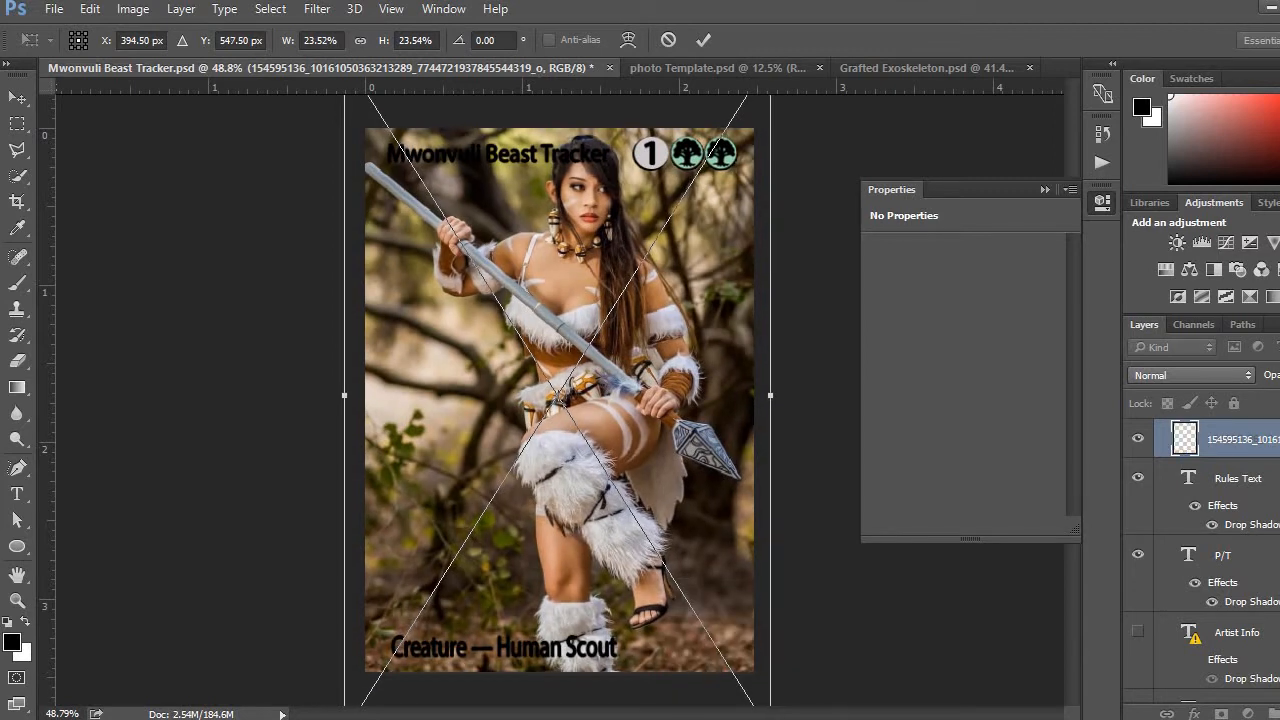
Nudge the spear-wielding cosplay photo slightly upward and confirm placing it as a smart object
{"action": "left_click_drag", "start_coordinate": [560, 400], "coordinate": [560, 398]}
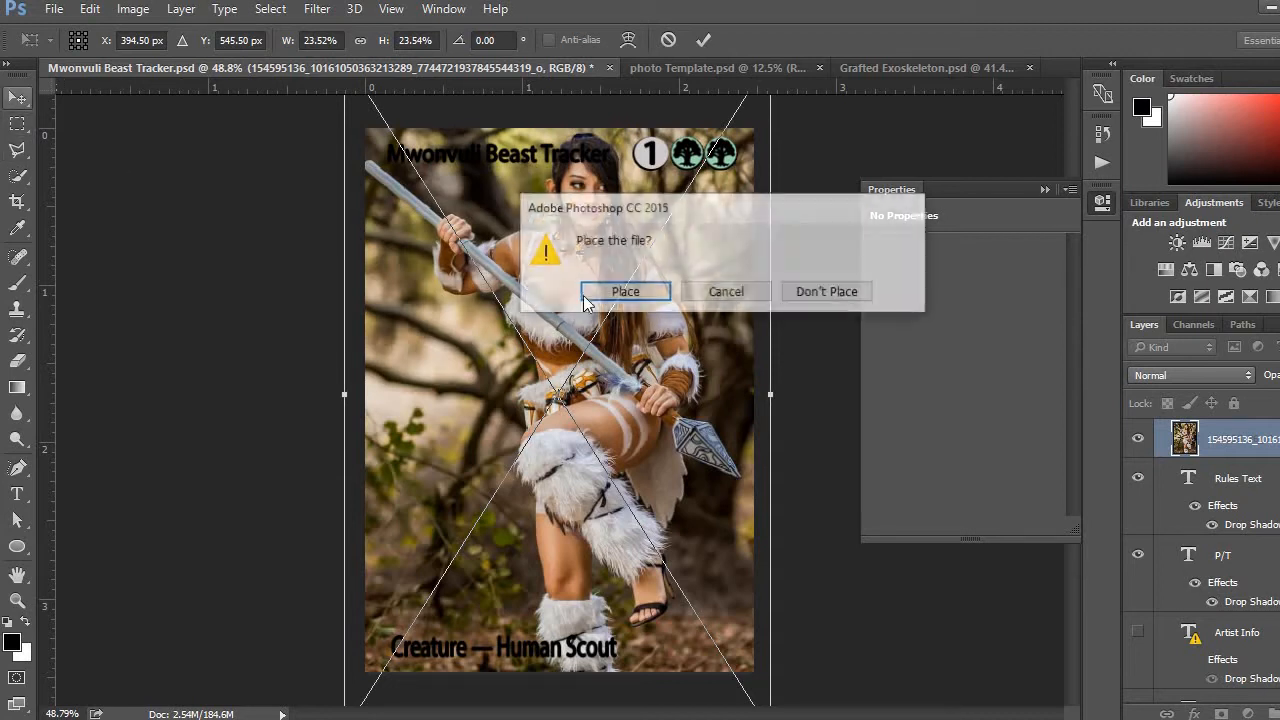
{"action": "left_click", "coordinate": [625, 291]}
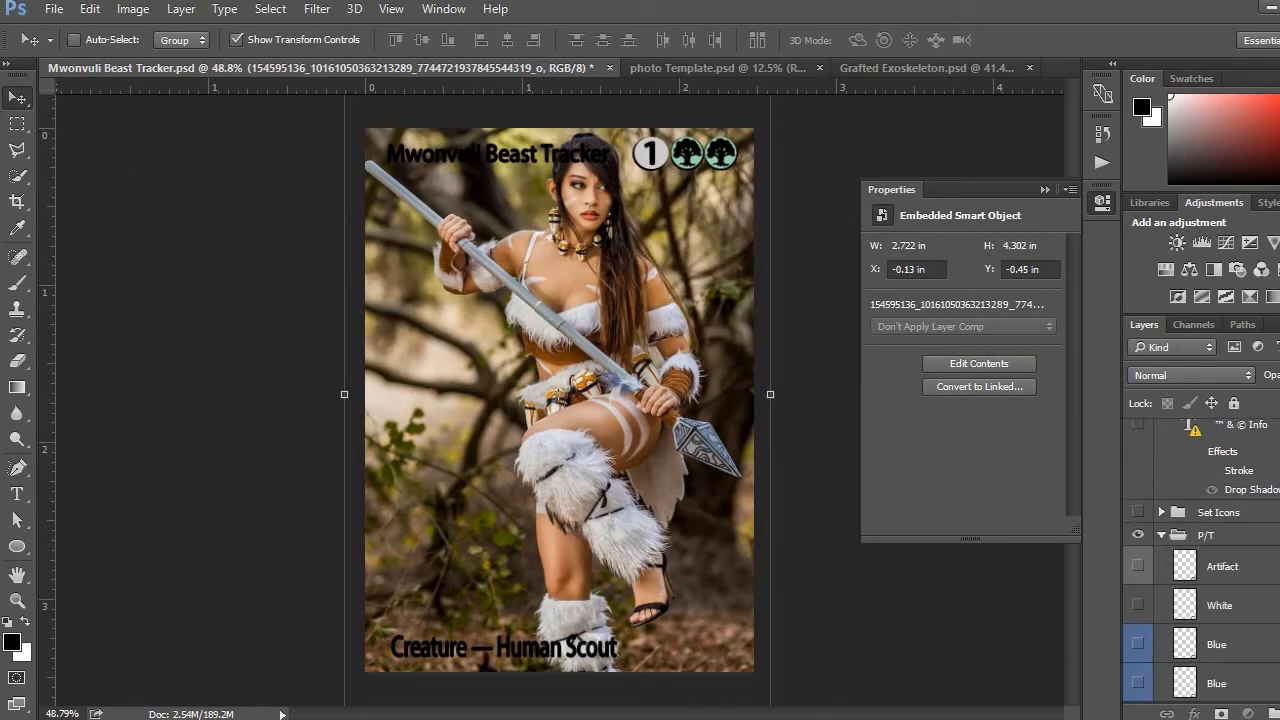
{"action": "scroll", "scroll_direction": "down", "scroll_amount": 3}
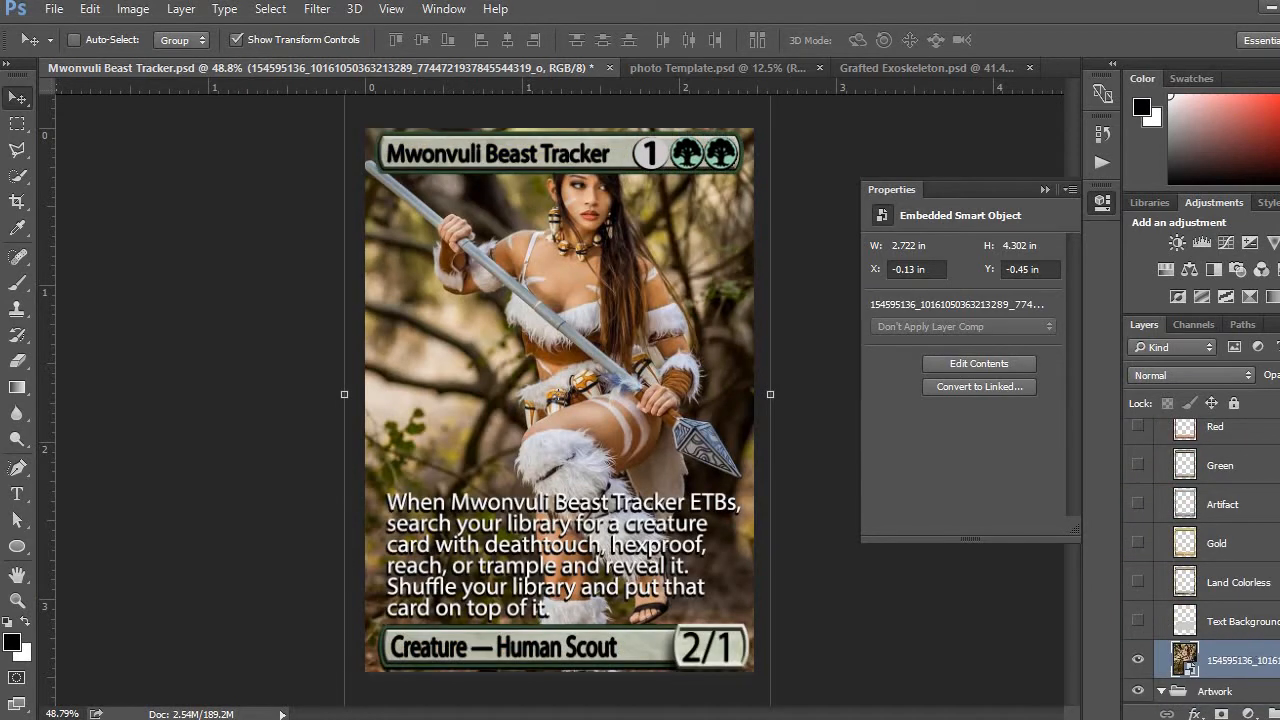
{"action": "mouse_move", "coordinate": [695, 645]}
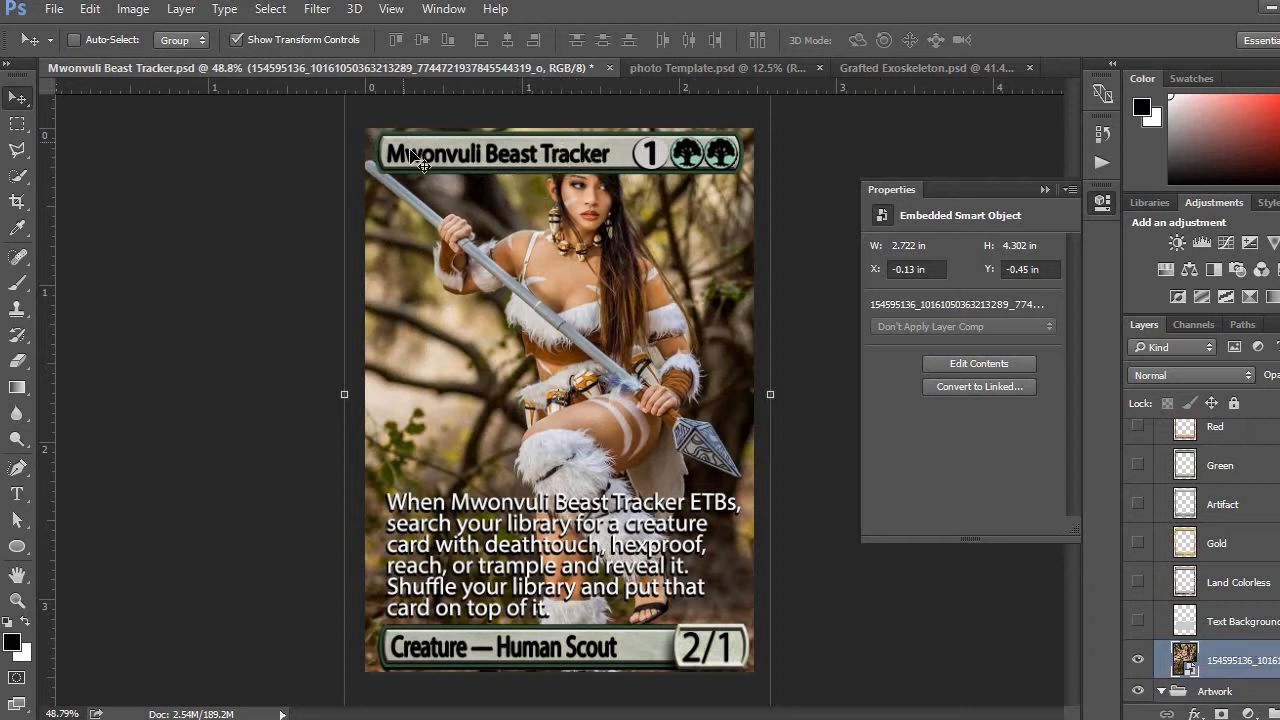
{"action": "mouse_move", "coordinate": [258, 220]}
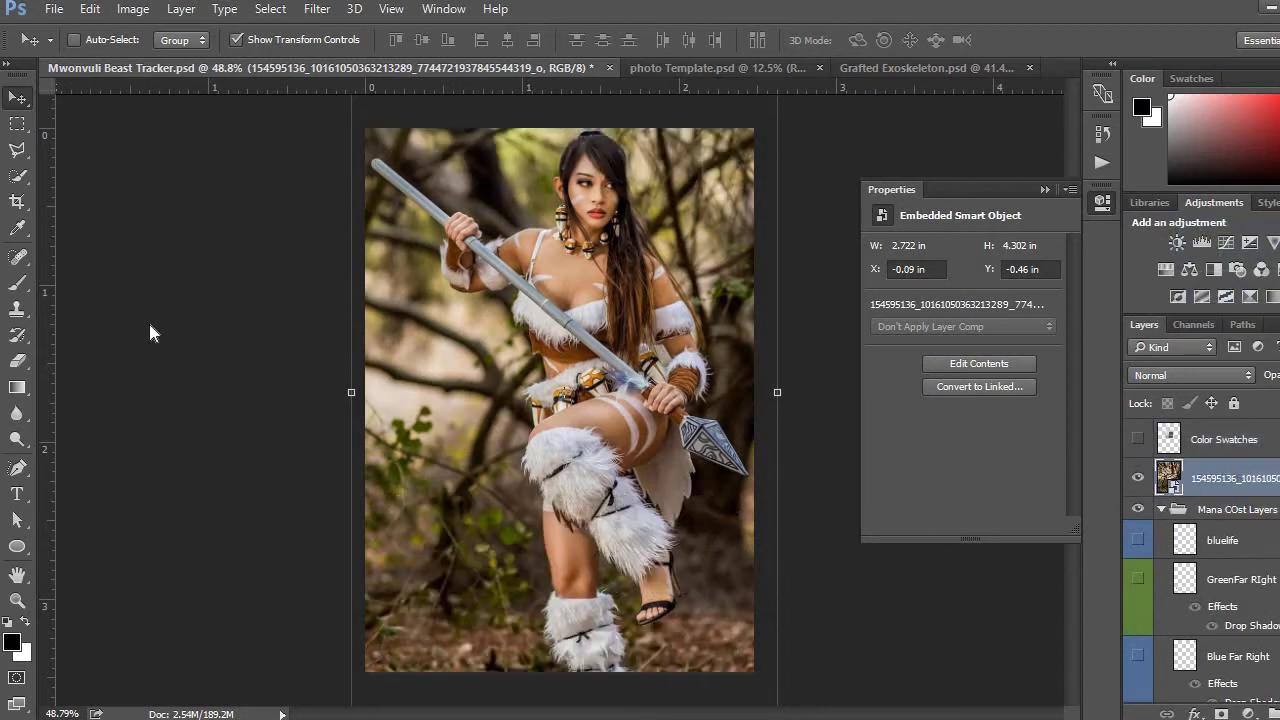
Add a Brightness/Contrast adjustment raising contrast to about 84 on the cosplay photo
{"action": "scroll", "scroll_direction": "down", "scroll_amount": 3}
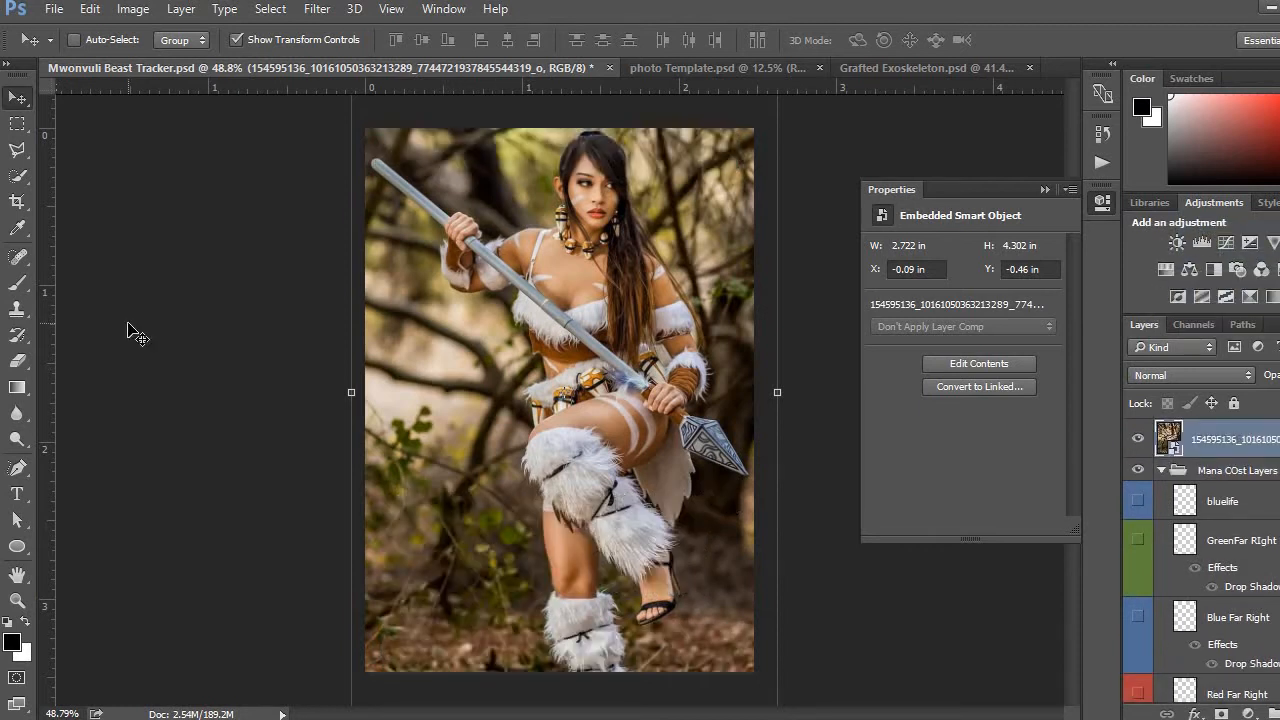
{"action": "mouse_move", "coordinate": [345, 212]}
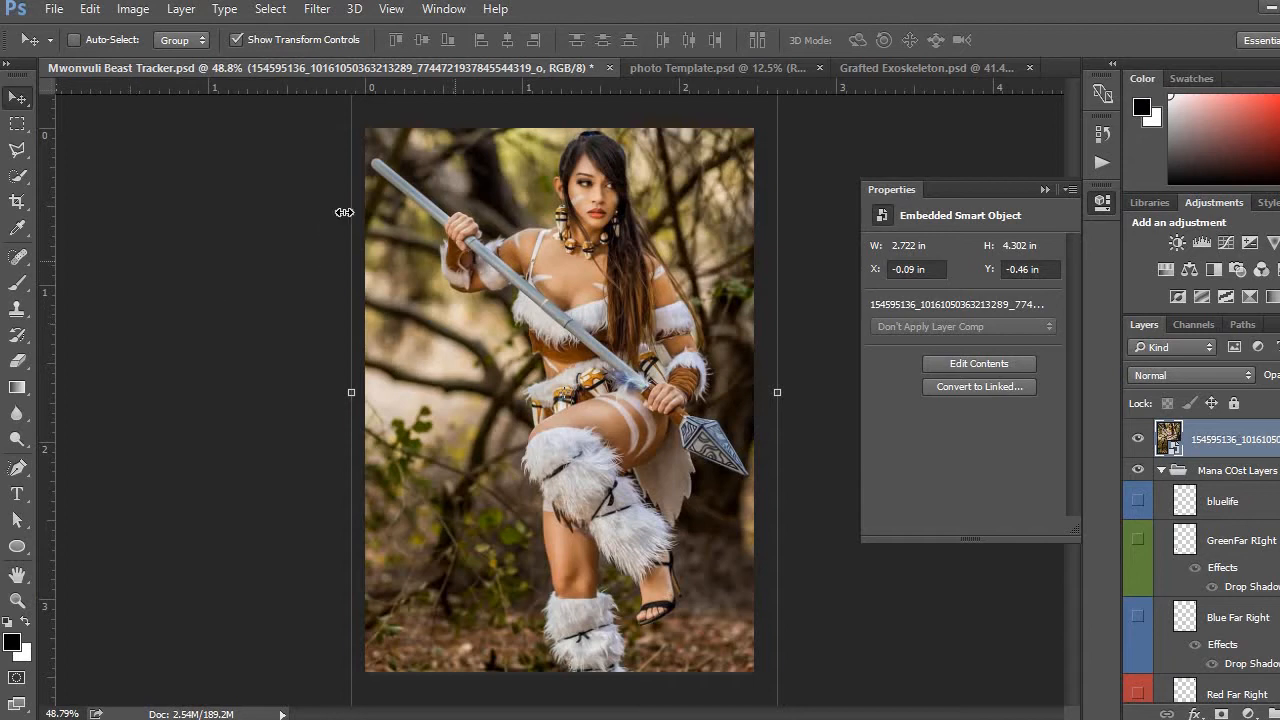
{"action": "mouse_move", "coordinate": [1182, 252]}
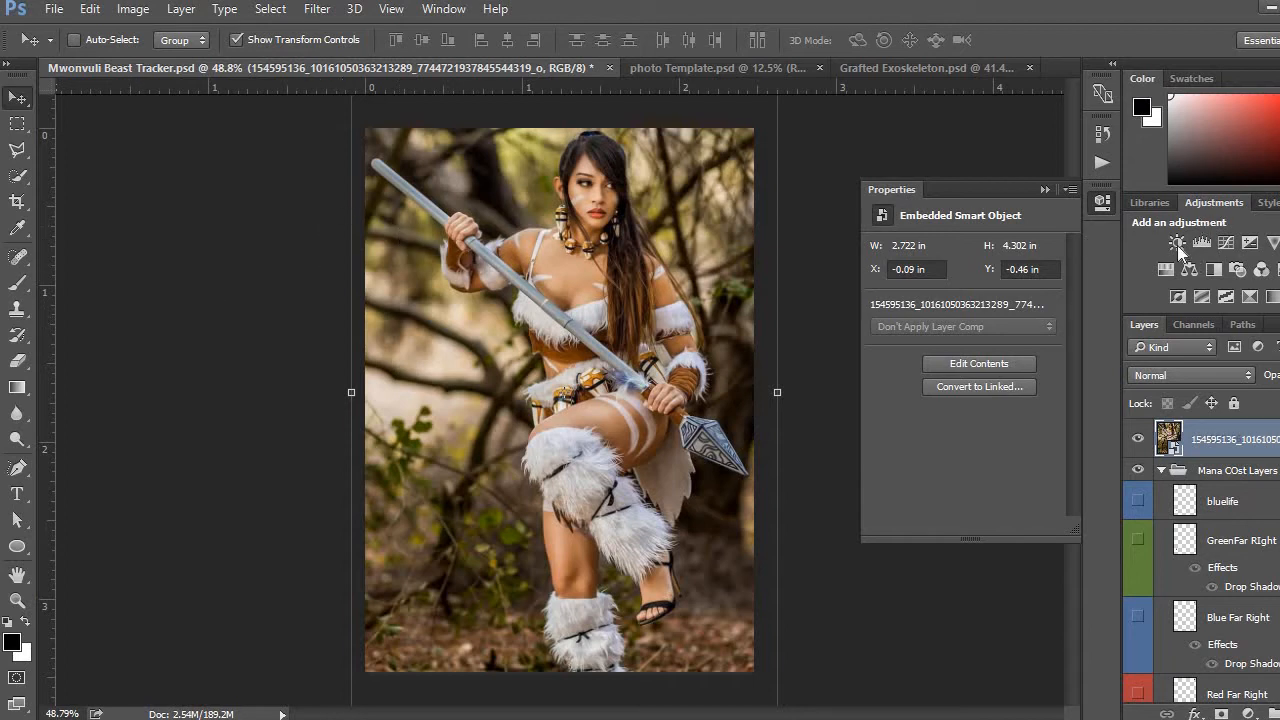
{"action": "mouse_move", "coordinate": [1178, 243]}
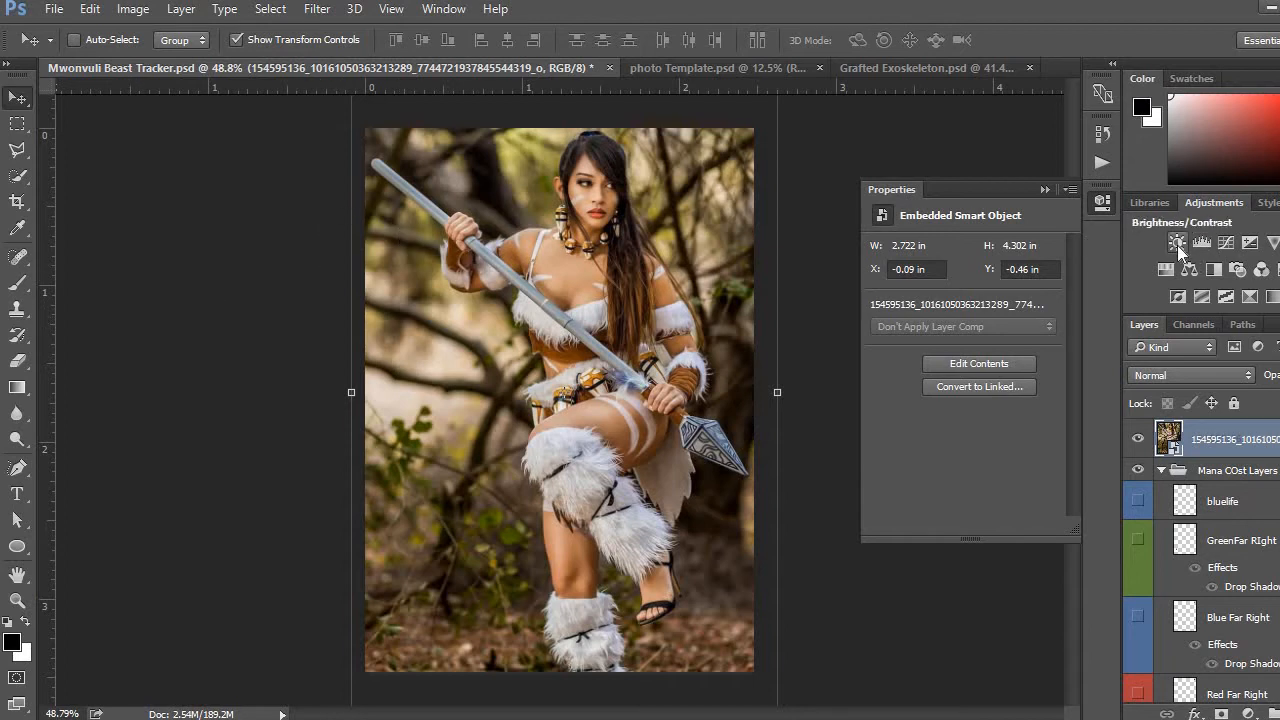
{"action": "mouse_move", "coordinate": [1178, 243]}
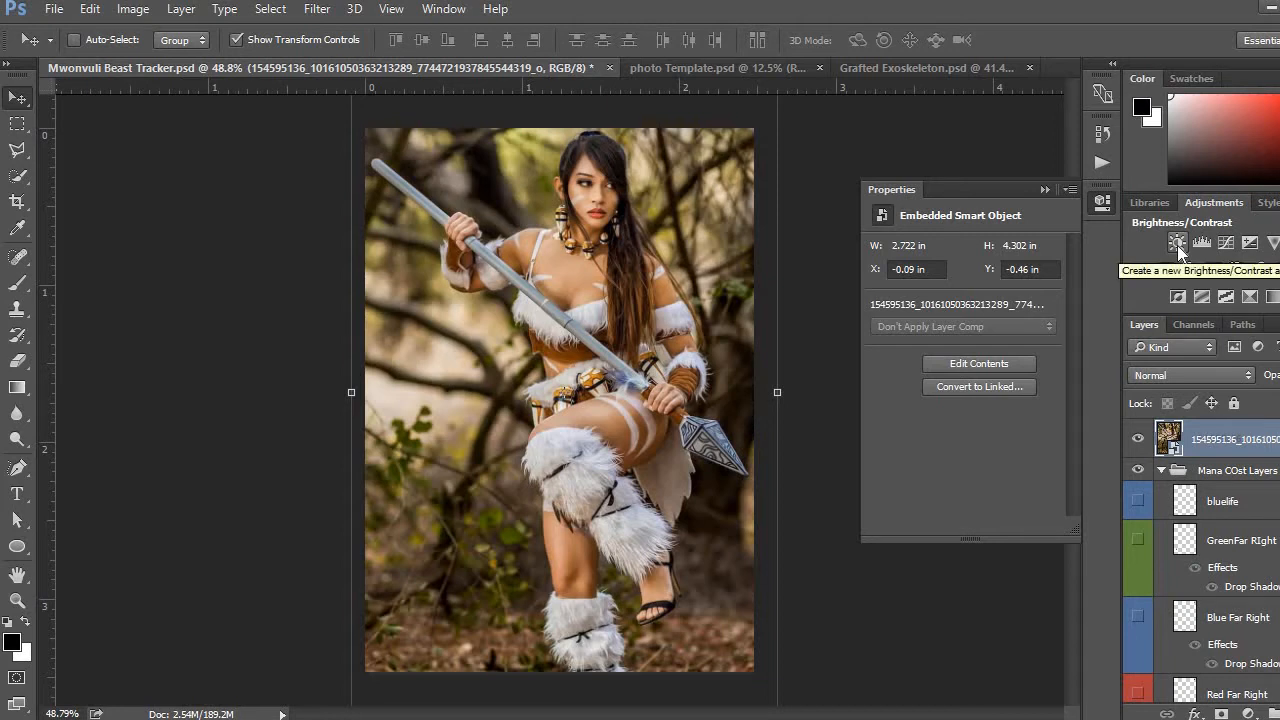
{"action": "left_click", "coordinate": [1177, 243]}
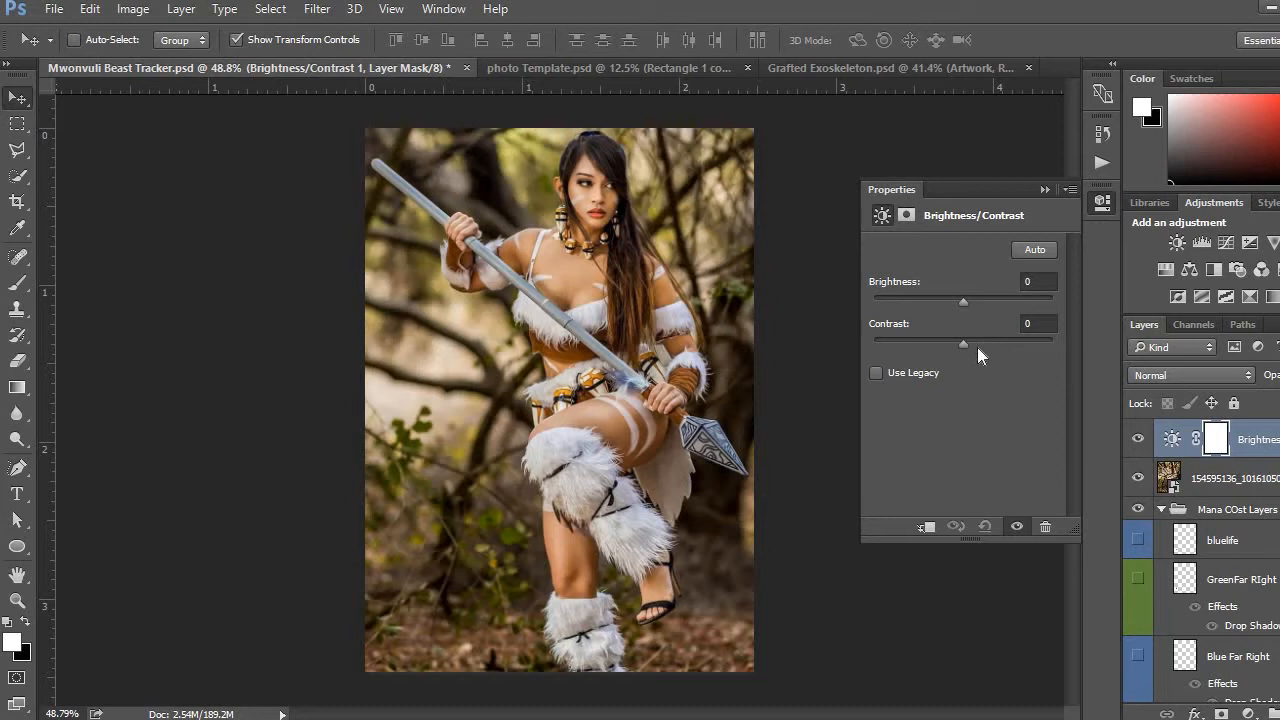
{"action": "left_click_drag", "start_coordinate": [963, 343], "coordinate": [1038, 343]}
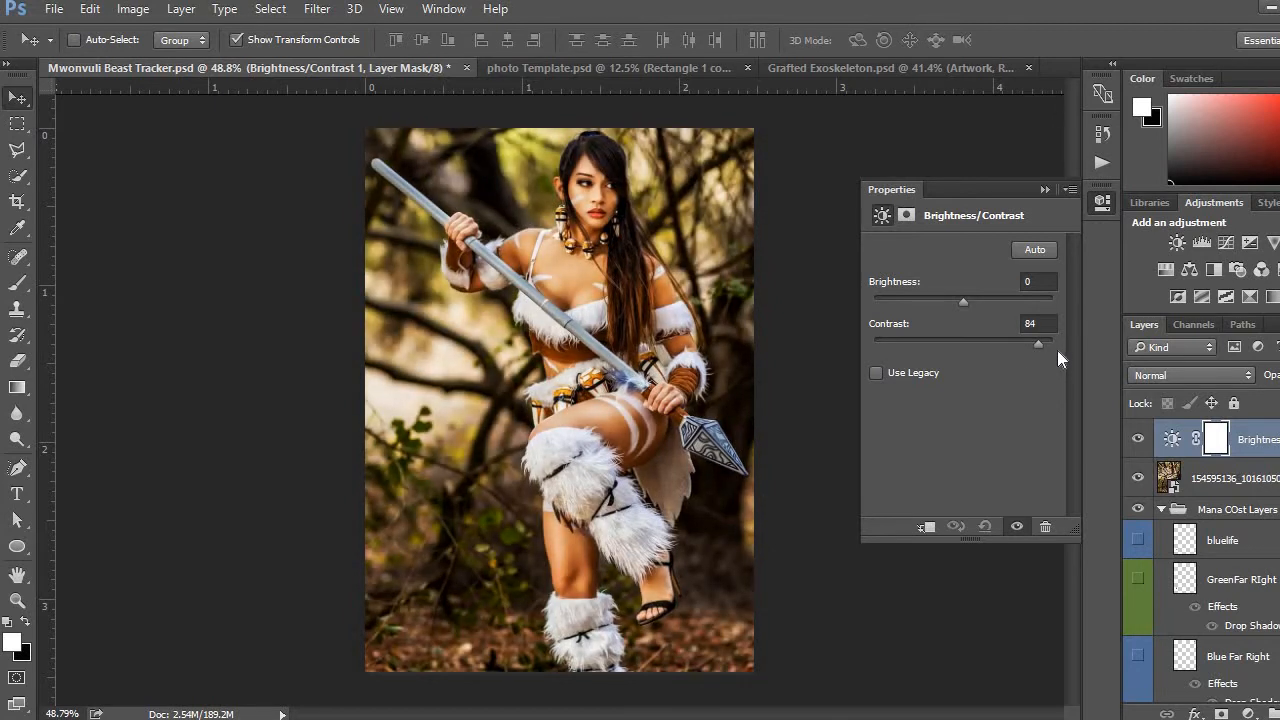
{"action": "left_click_drag", "start_coordinate": [1038, 343], "coordinate": [1052, 343]}
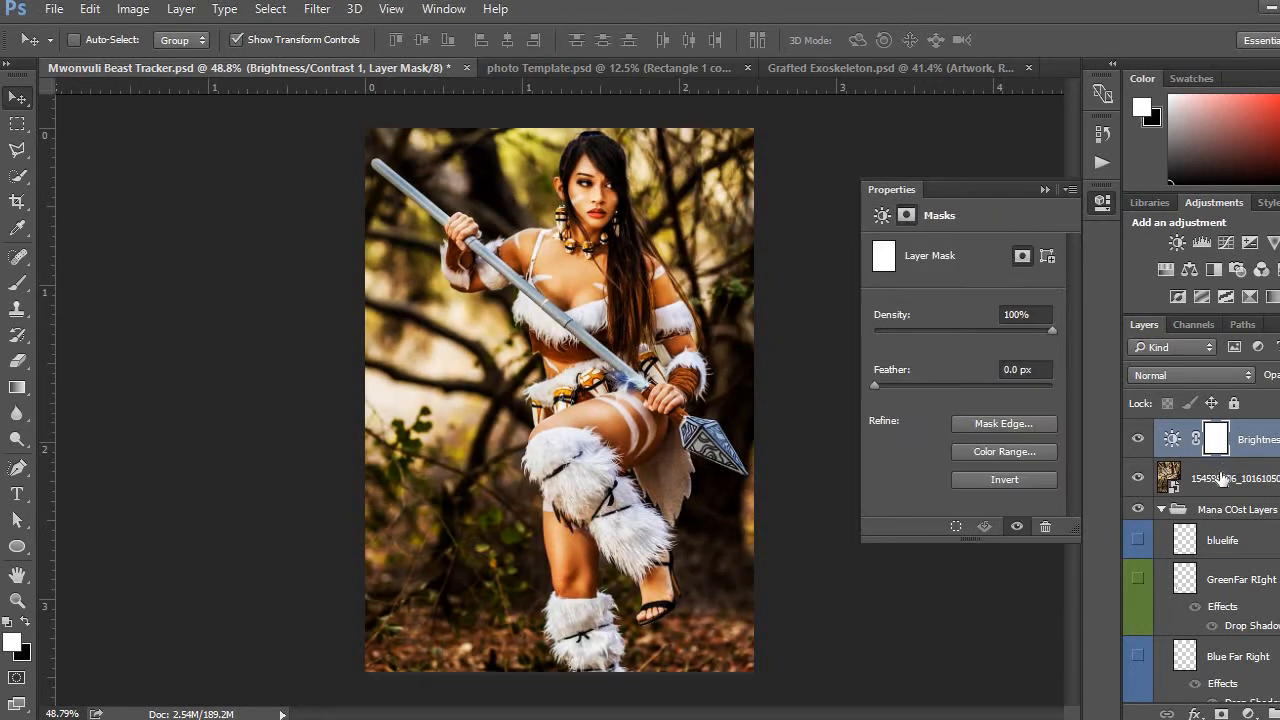
Duplicate the contrast-boosted photo layer as Brightness/Contrast 1 copy
{"action": "right_click", "coordinate": [1220, 478]}
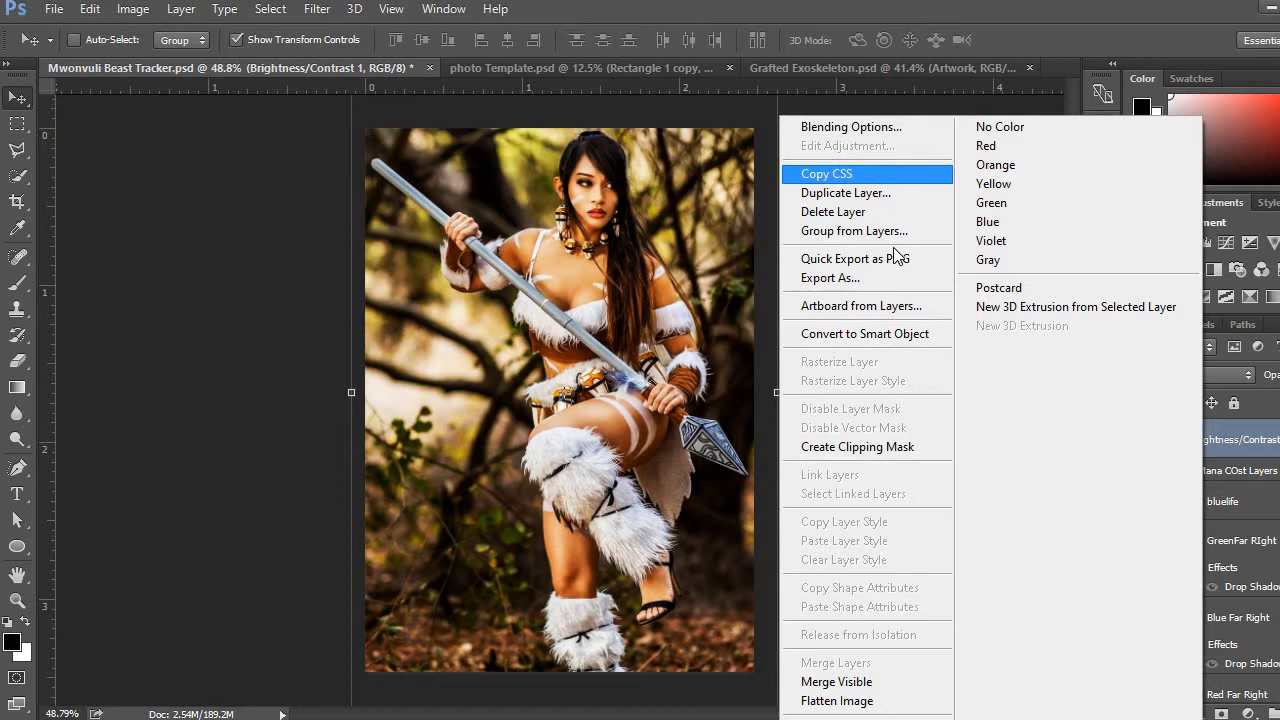
{"action": "left_click", "coordinate": [845, 192]}
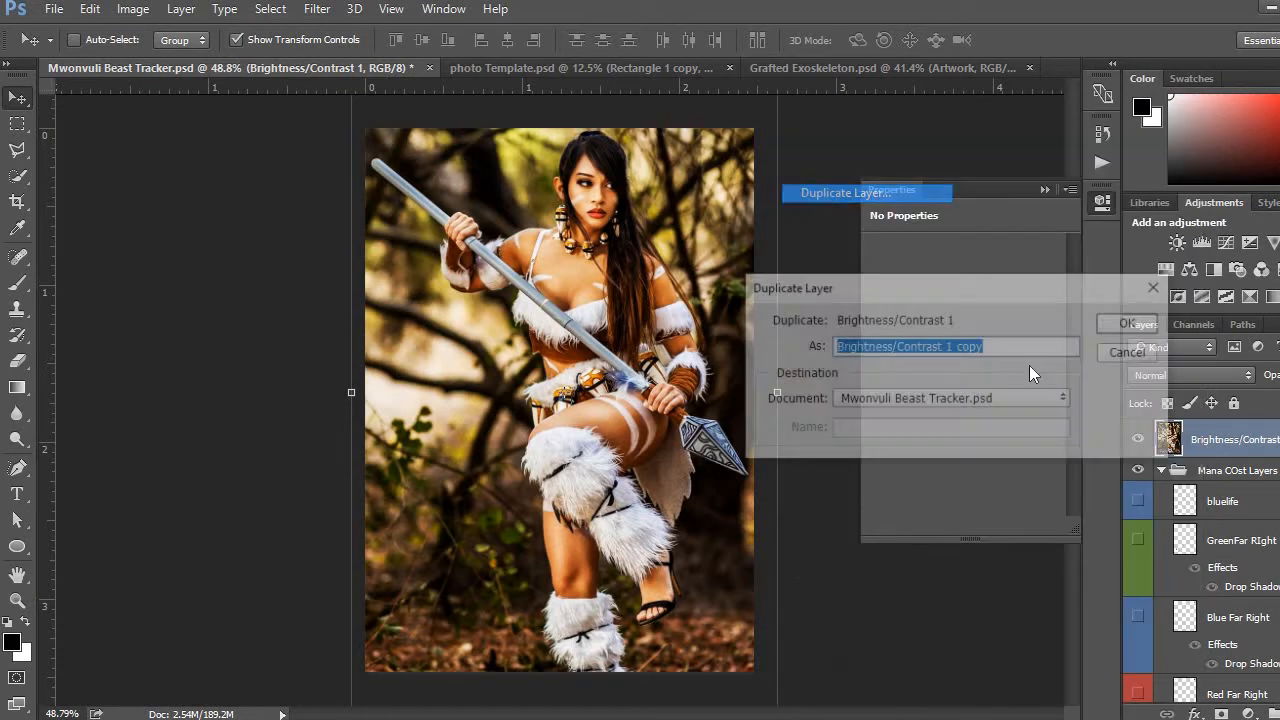
{"action": "left_click", "coordinate": [1127, 323]}
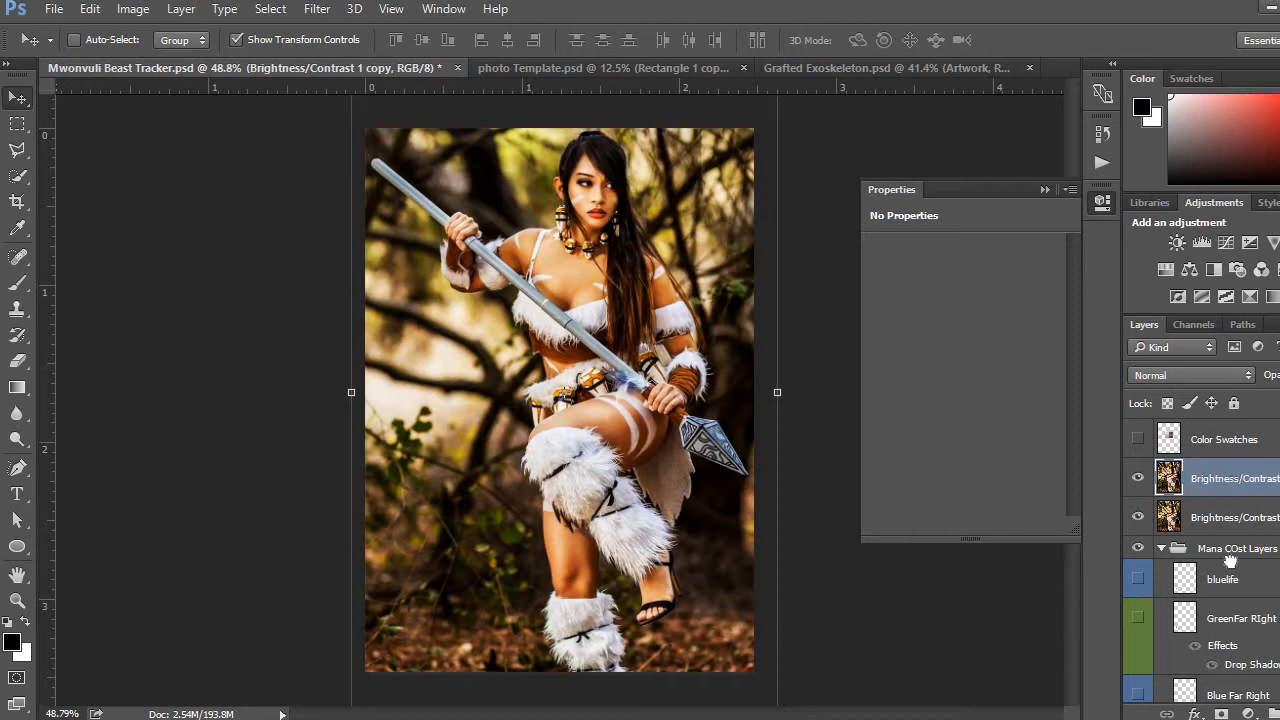
Delete the Brightness/Contrast 1 copy layer and make the remaining photo layer visible over the card
{"action": "scroll", "scroll_direction": "down", "scroll_amount": 3}
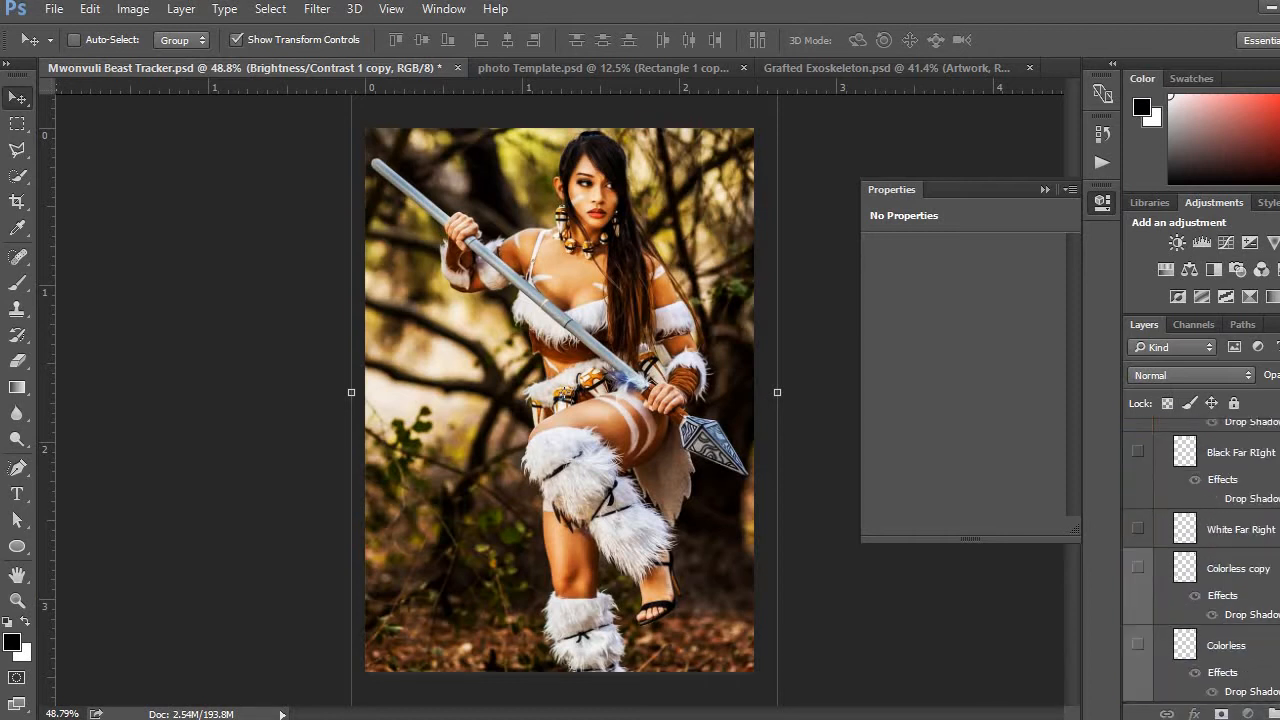
{"action": "scroll", "scroll_direction": "down", "scroll_amount": 3}
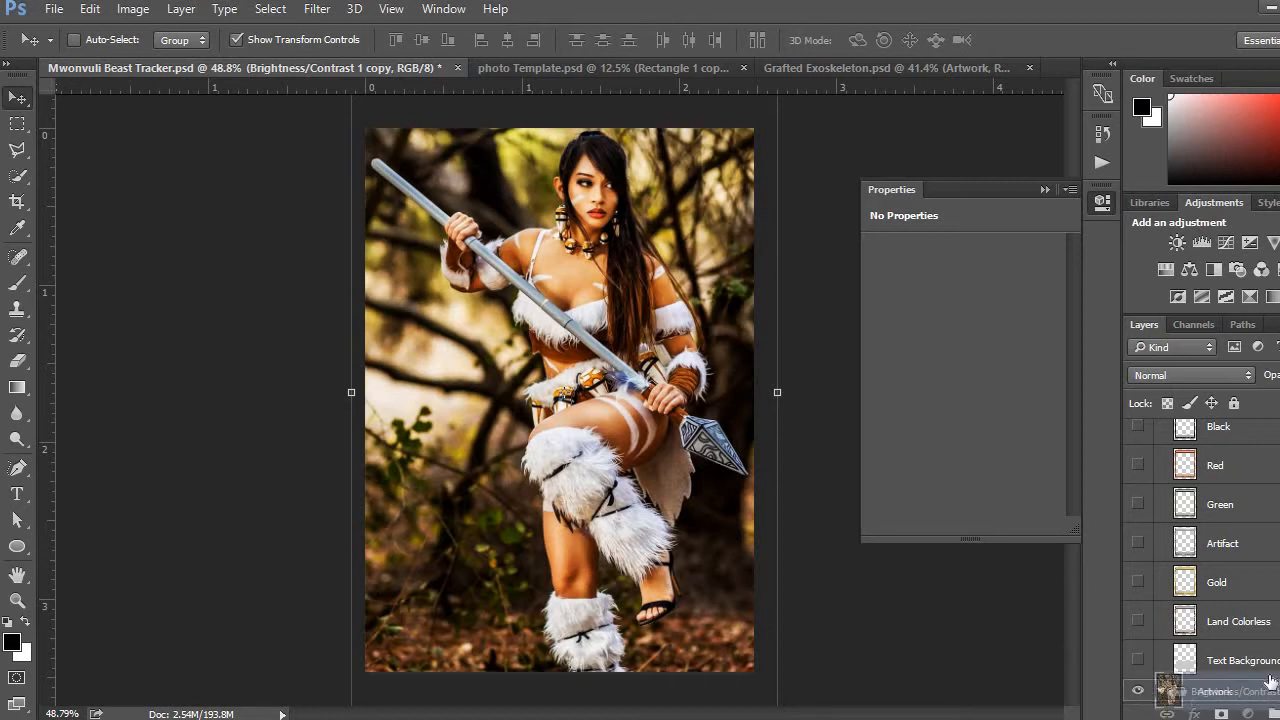
{"action": "scroll", "scroll_direction": "up", "scroll_amount": 3}
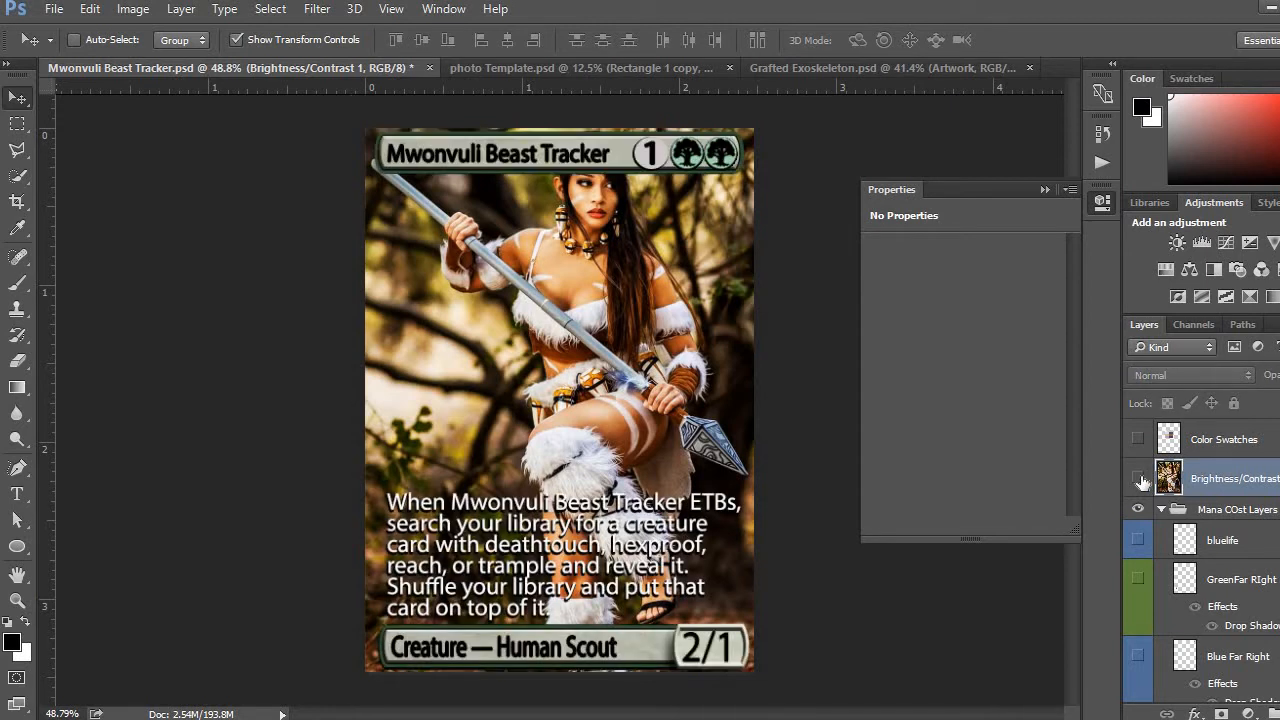
{"action": "left_click", "coordinate": [1137, 478]}
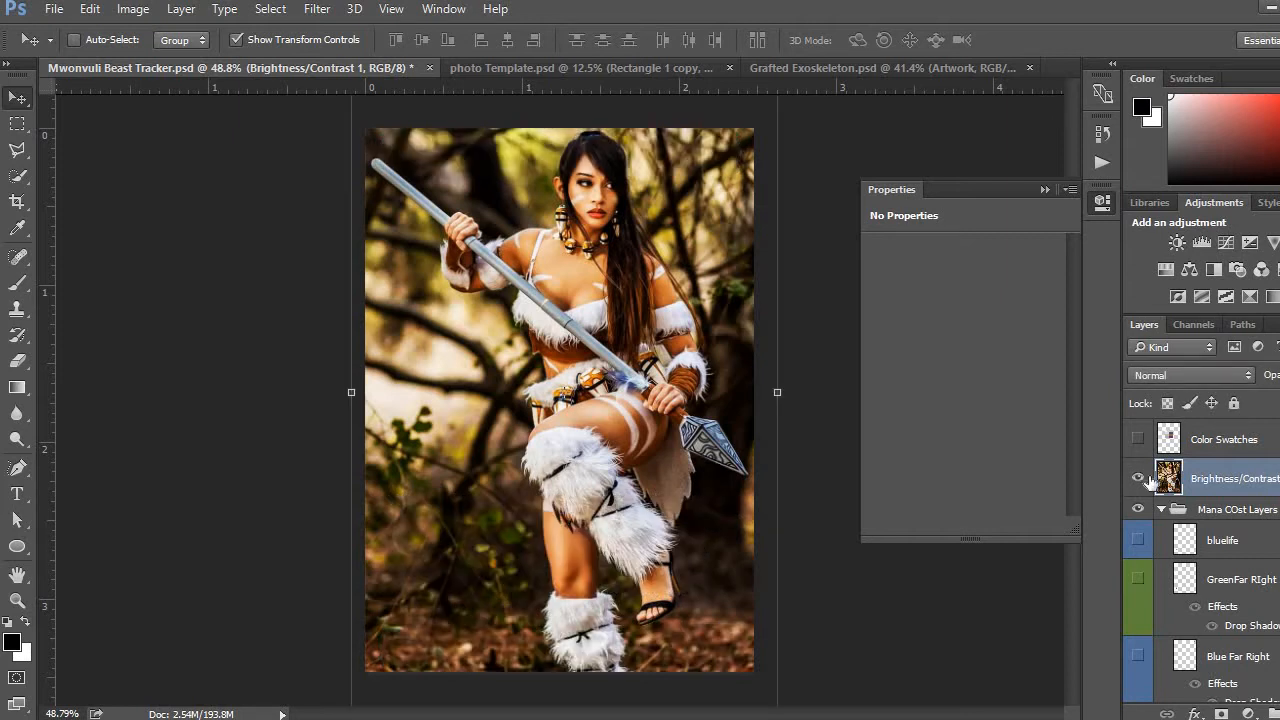
{"action": "left_click", "coordinate": [1137, 478]}
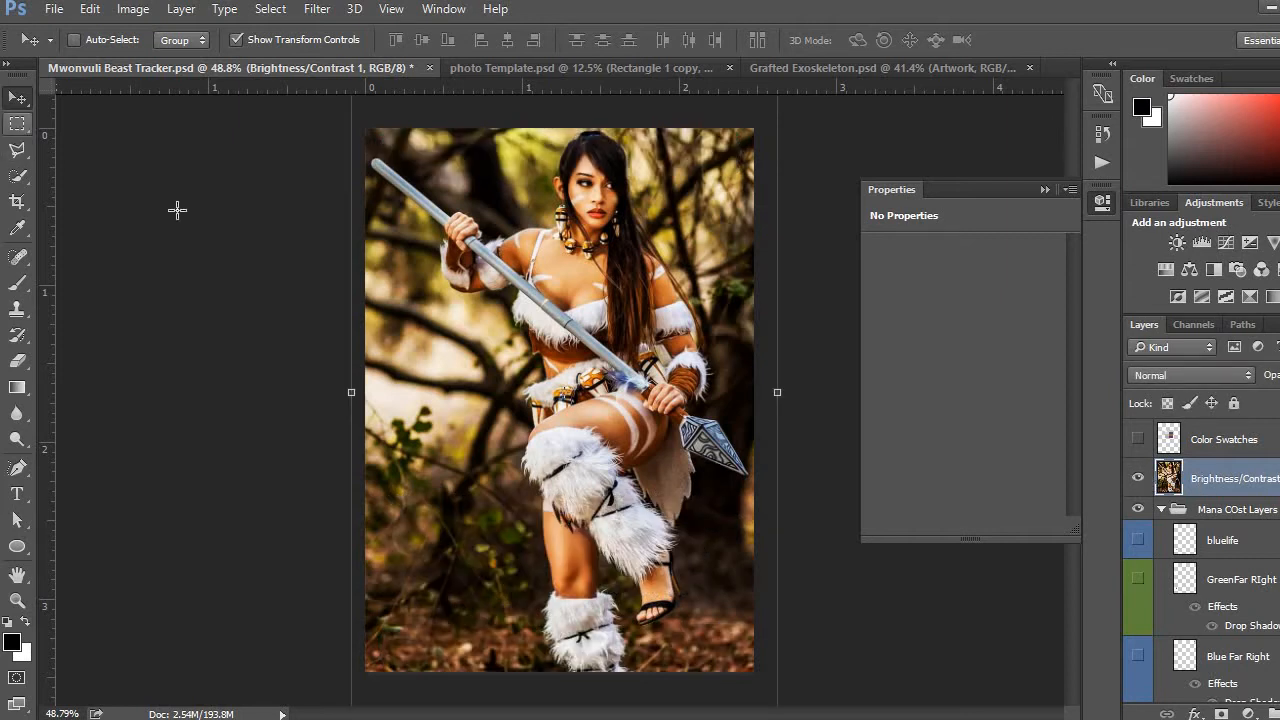
Quick-select and cut away the background beside the figure's hair, revealing the title bar and mana cost
{"action": "left_click", "coordinate": [18, 122]}
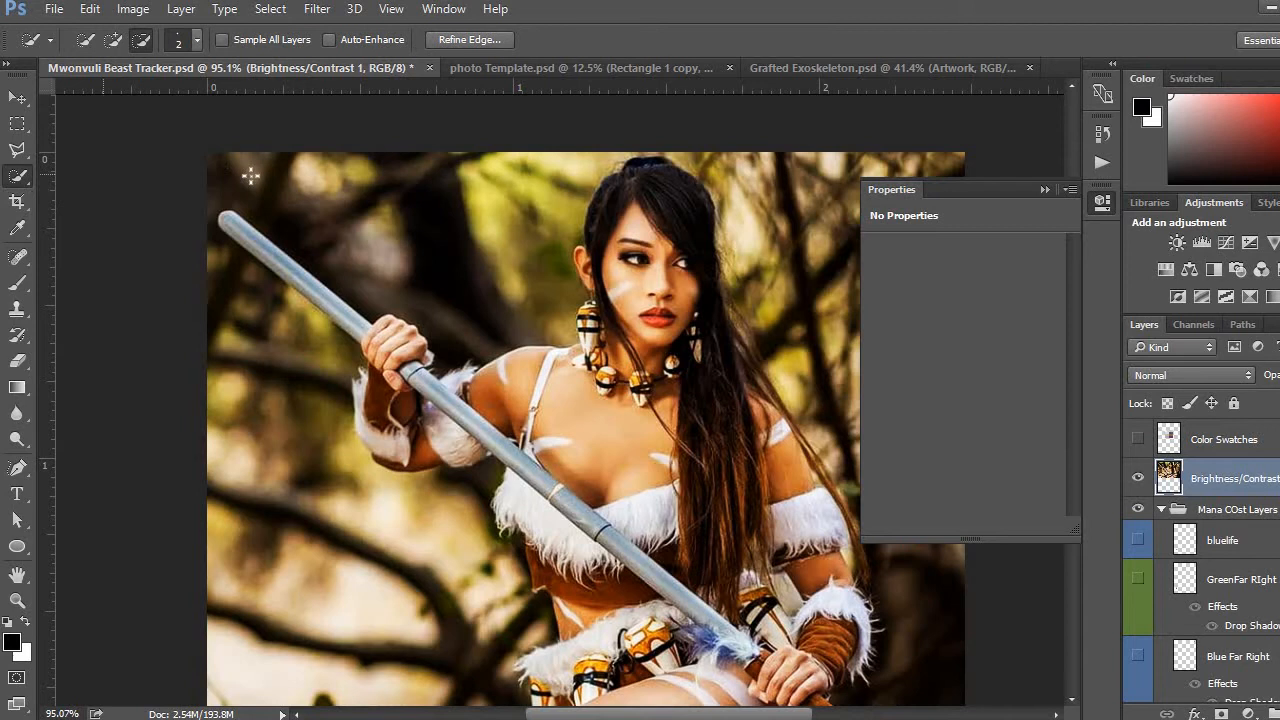
{"action": "mouse_move", "coordinate": [57, 128]}
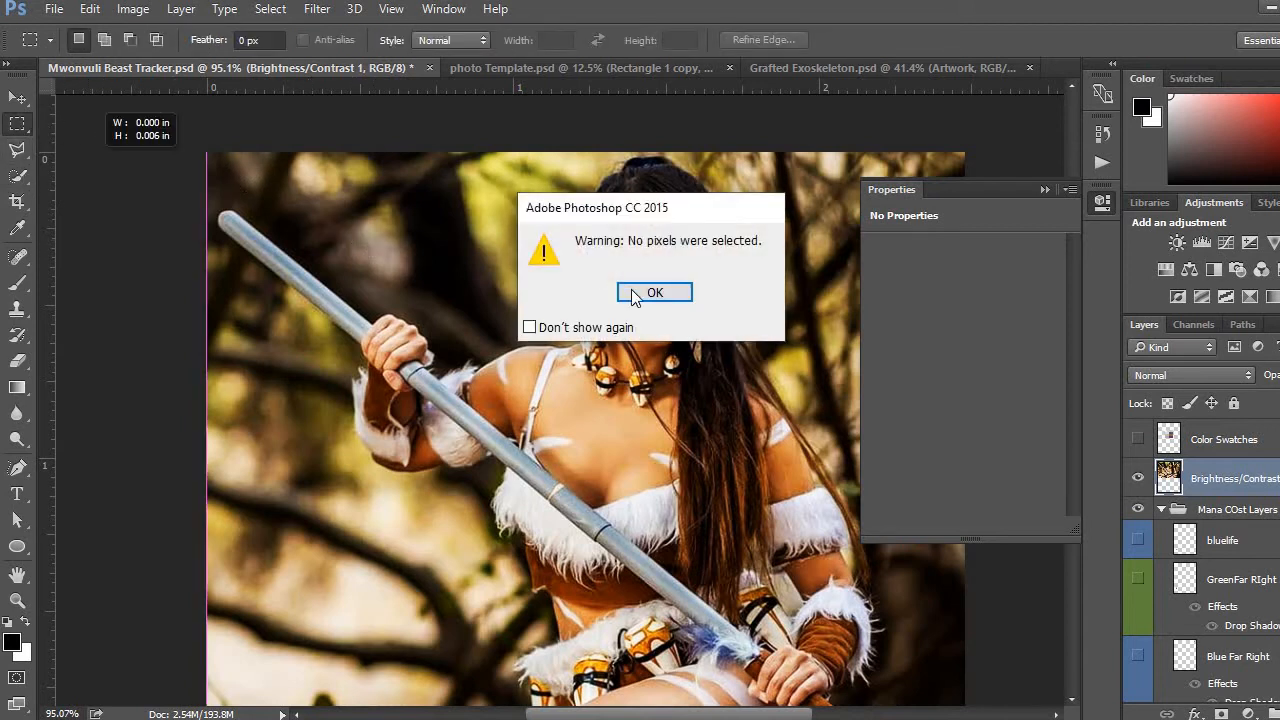
{"action": "left_click", "coordinate": [654, 292]}
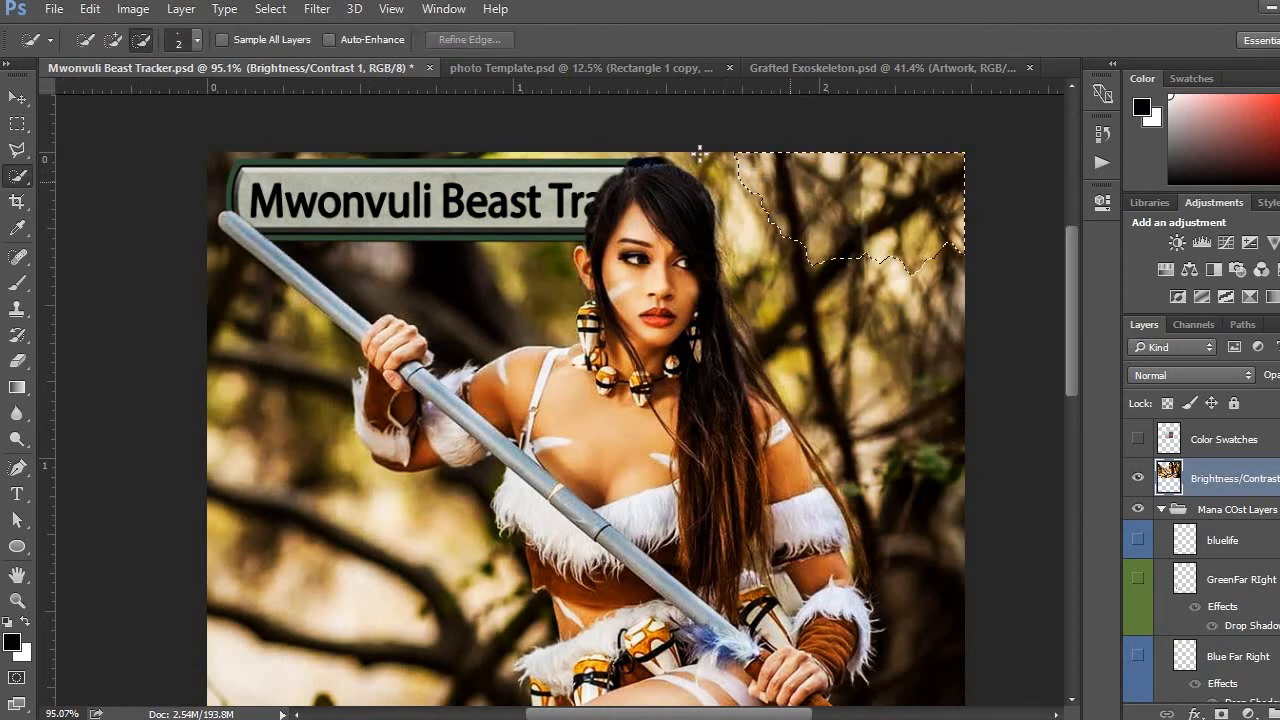
{"action": "left_click_drag", "start_coordinate": [698, 155], "coordinate": [968, 282]}
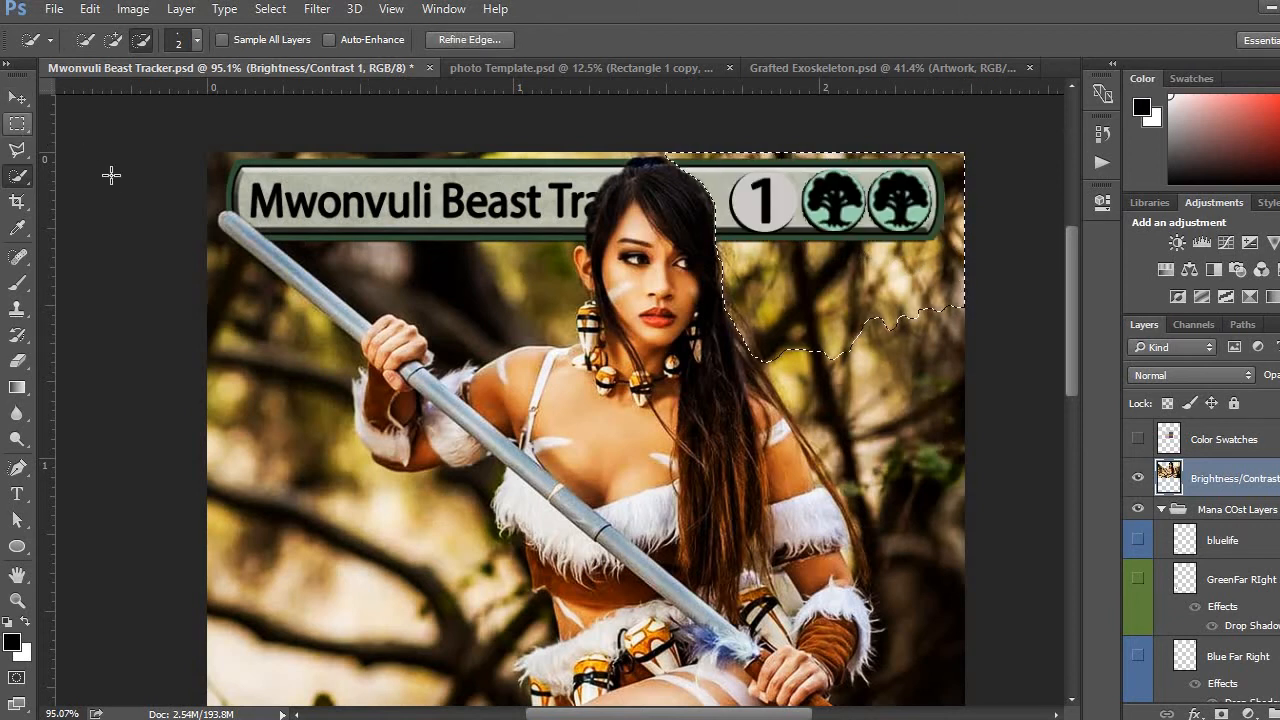
{"action": "left_click", "coordinate": [17, 123]}
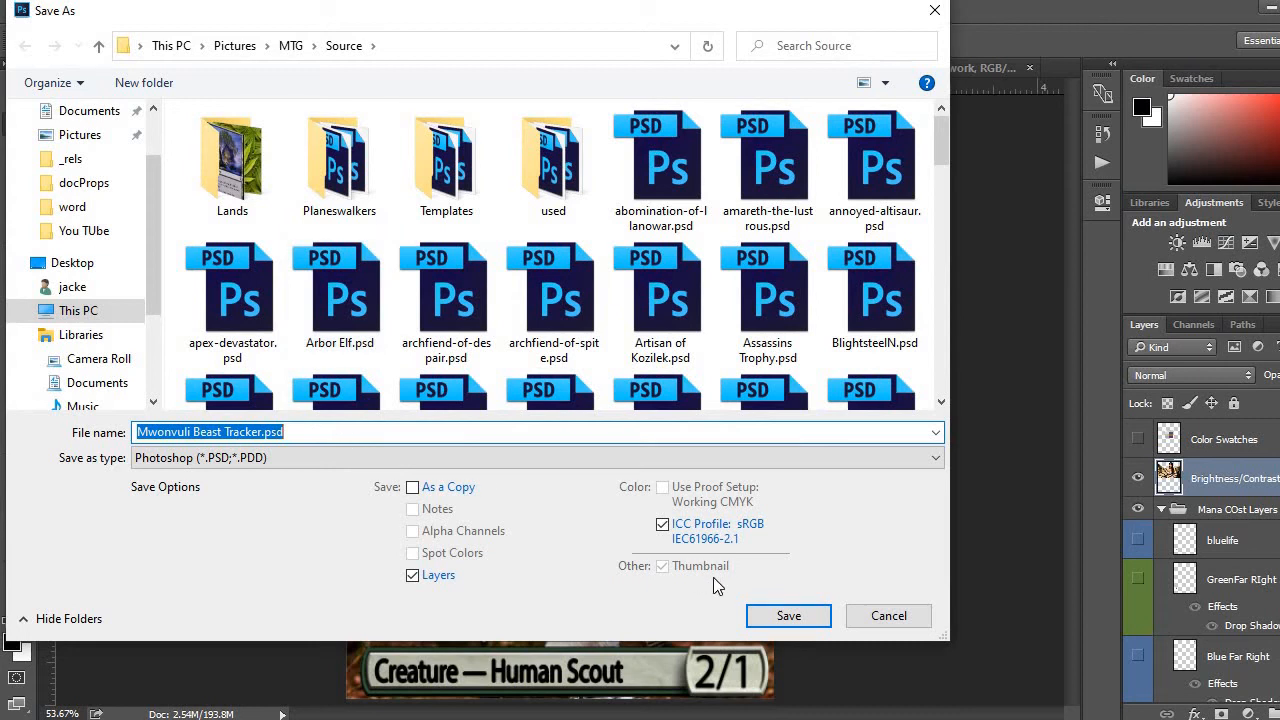
Save the card as Mwonvuli Beast Tracker.jpg in the Cards folder at Quality 12 Maximum
{"action": "left_click", "coordinate": [788, 615]}
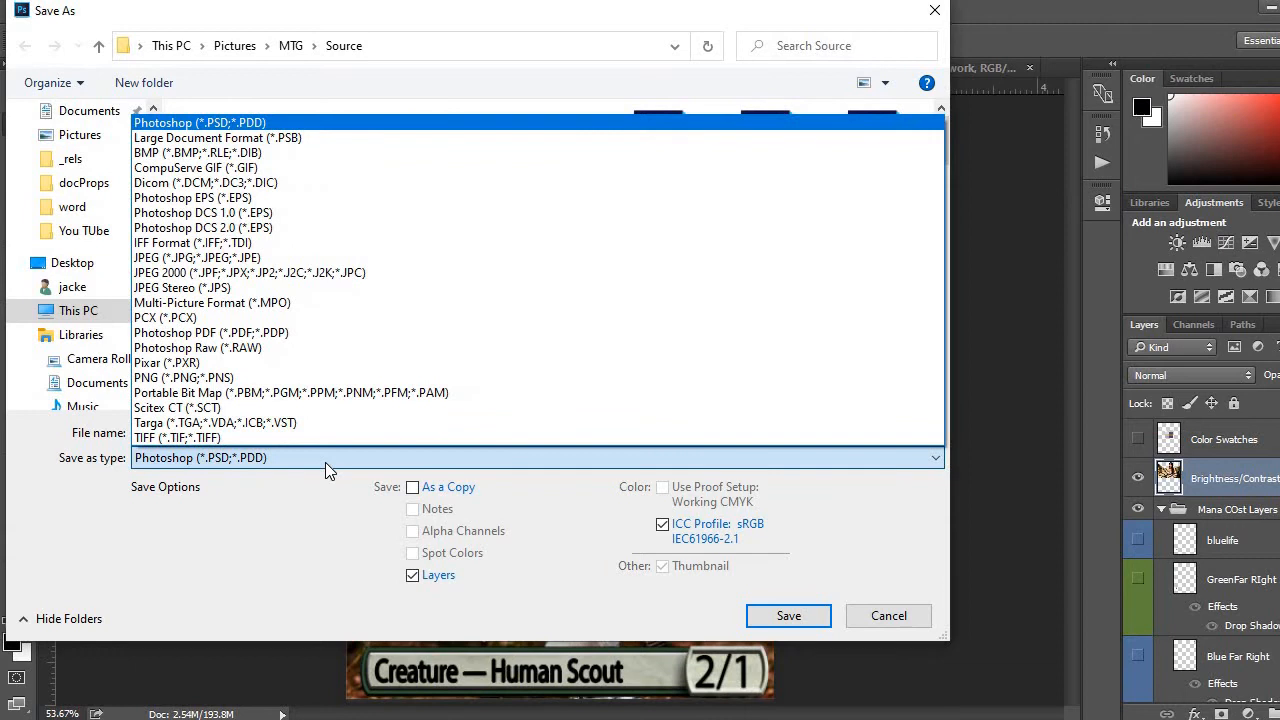
{"action": "left_click", "coordinate": [197, 257]}
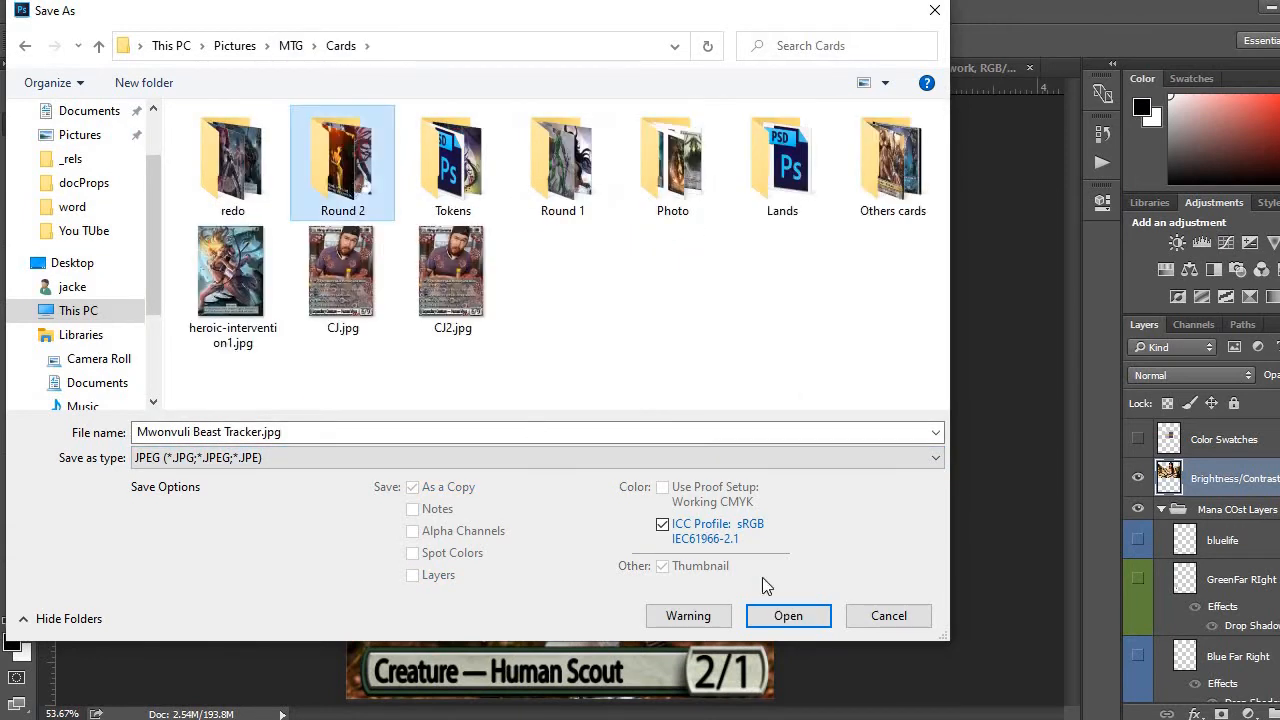
{"action": "left_click", "coordinate": [788, 615]}
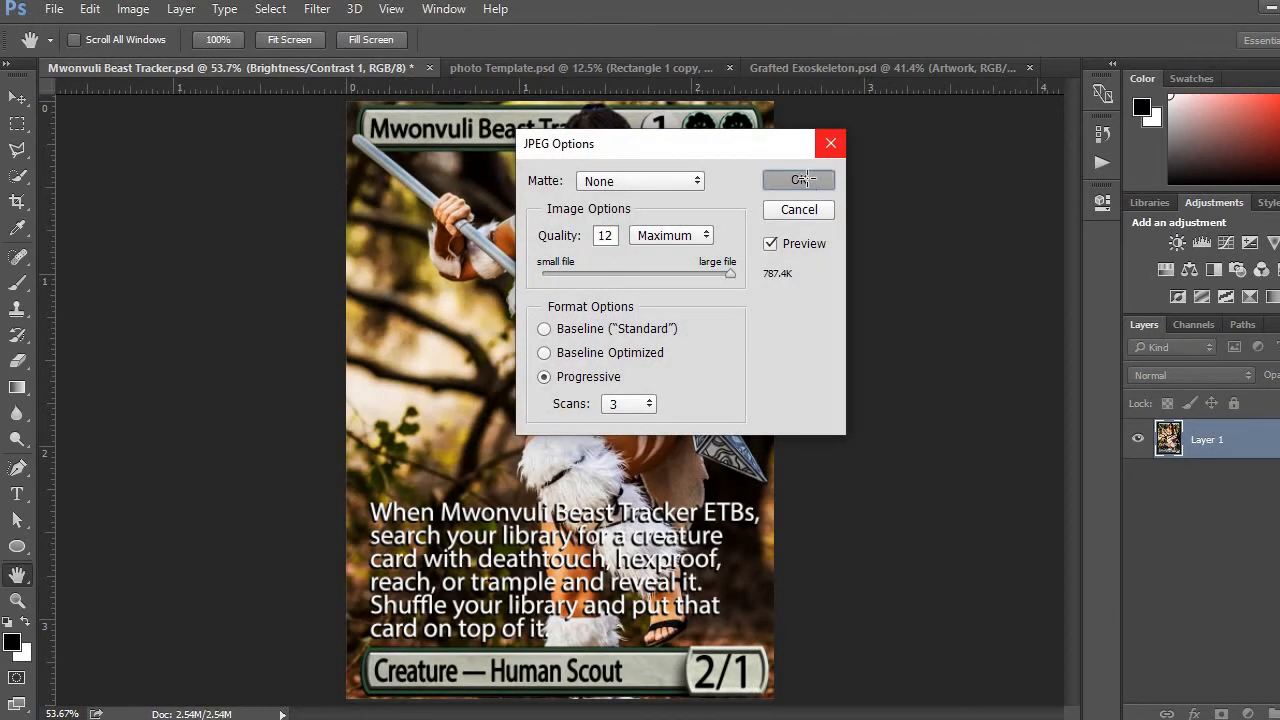
{"action": "left_click", "coordinate": [798, 180]}
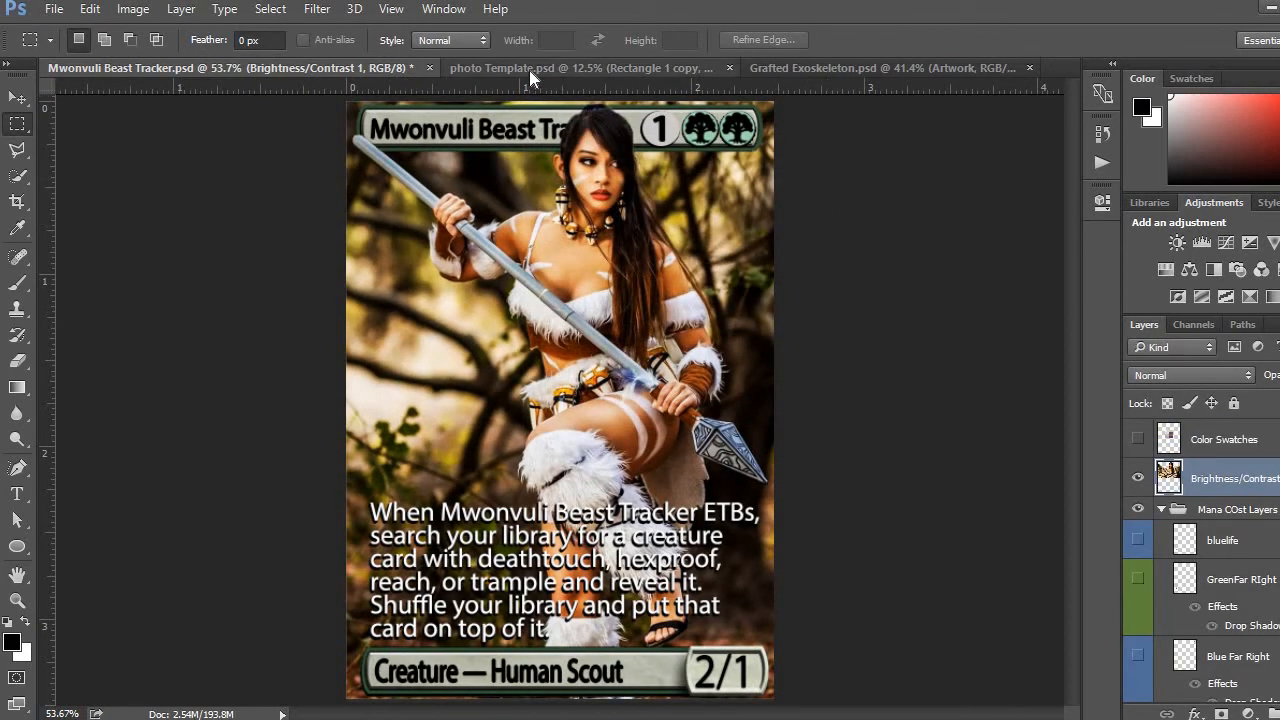
{"action": "mouse_move", "coordinate": [530, 68]}
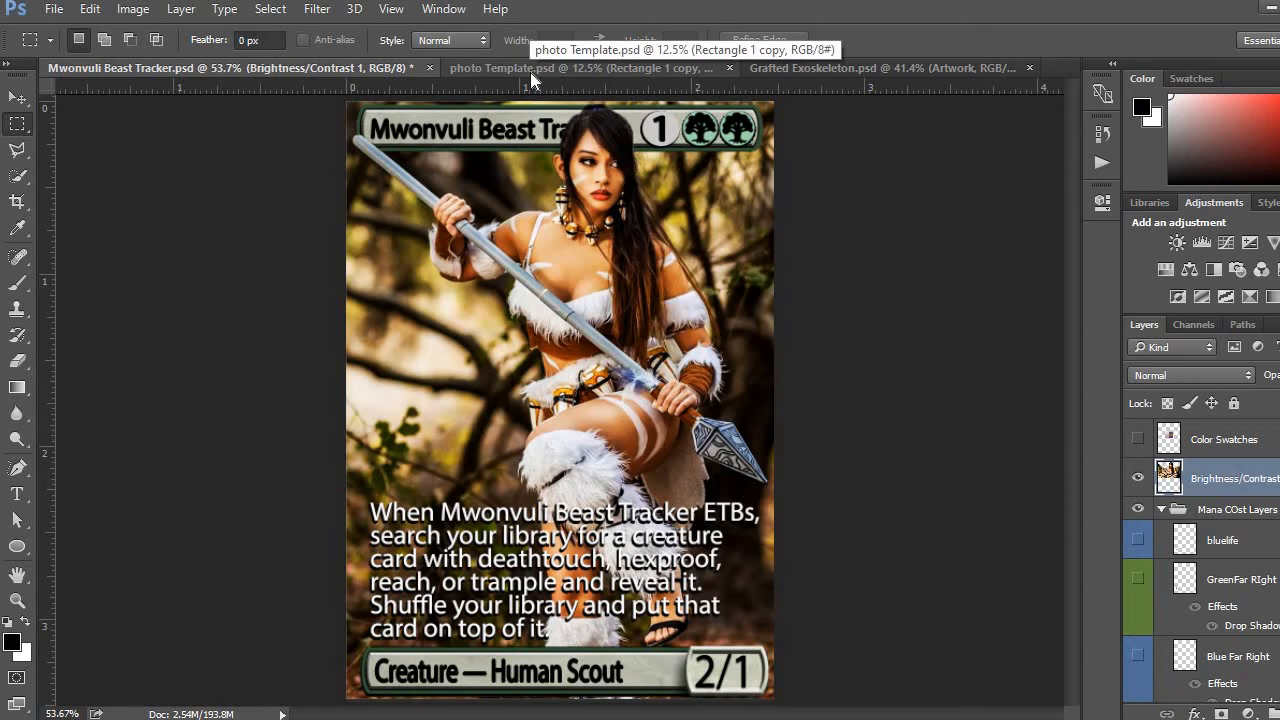
Drag Mwonvuli Beast Tracker.jpg into the photo Template and scale it to the left card slot
{"action": "left_click", "coordinate": [560, 67]}
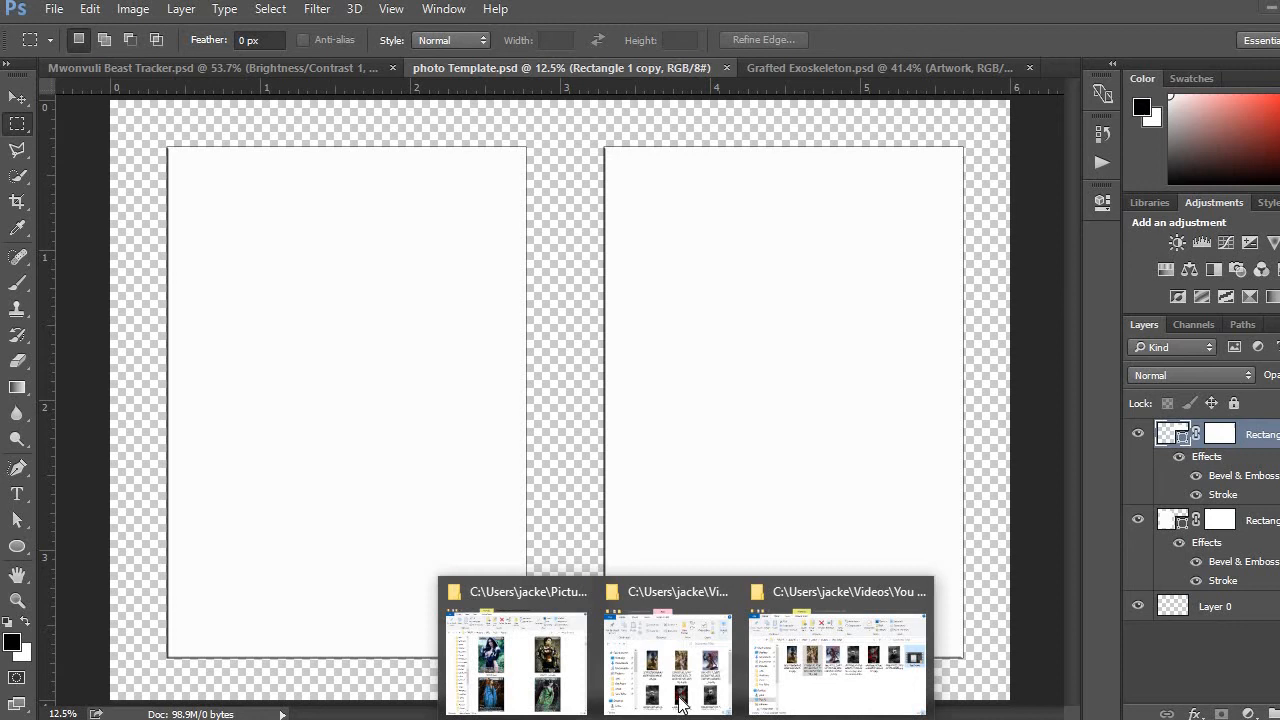
{"action": "left_click", "coordinate": [516, 660]}
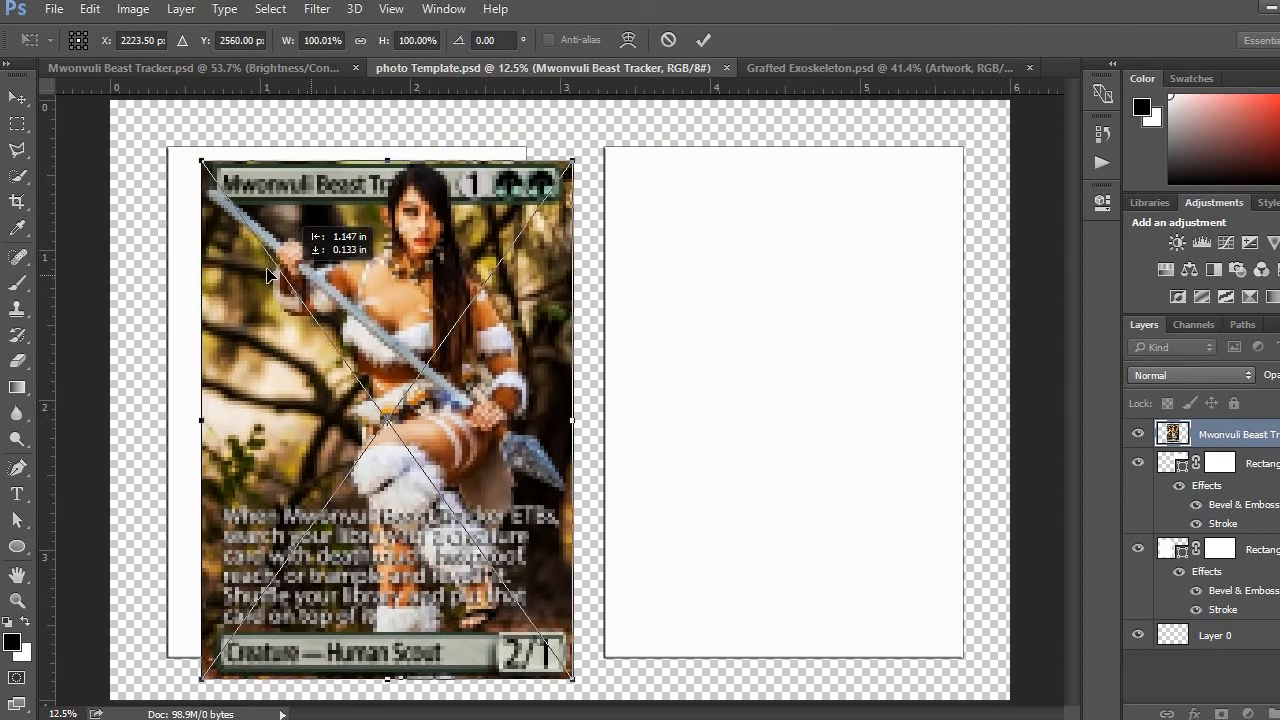
{"action": "left_click_drag", "start_coordinate": [385, 420], "coordinate": [357, 405]}
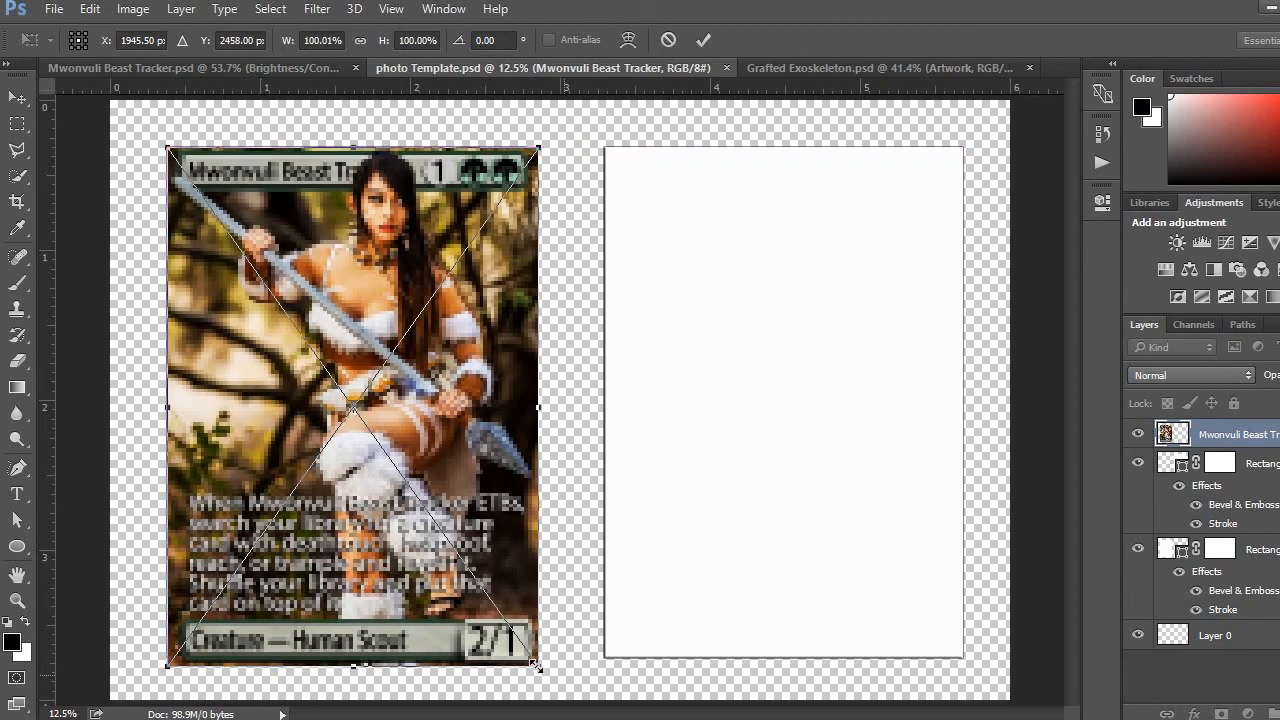
{"action": "left_click_drag", "start_coordinate": [537, 667], "coordinate": [520, 655]}
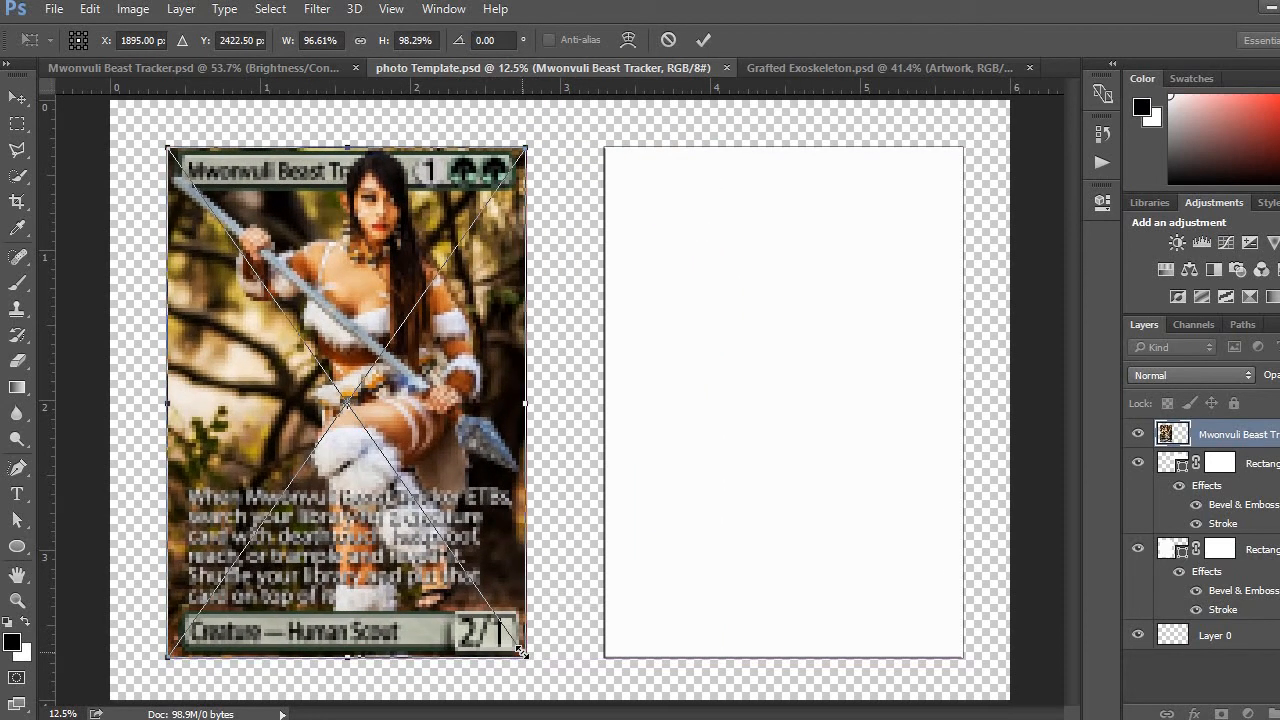
{"action": "left_click", "coordinate": [703, 40]}
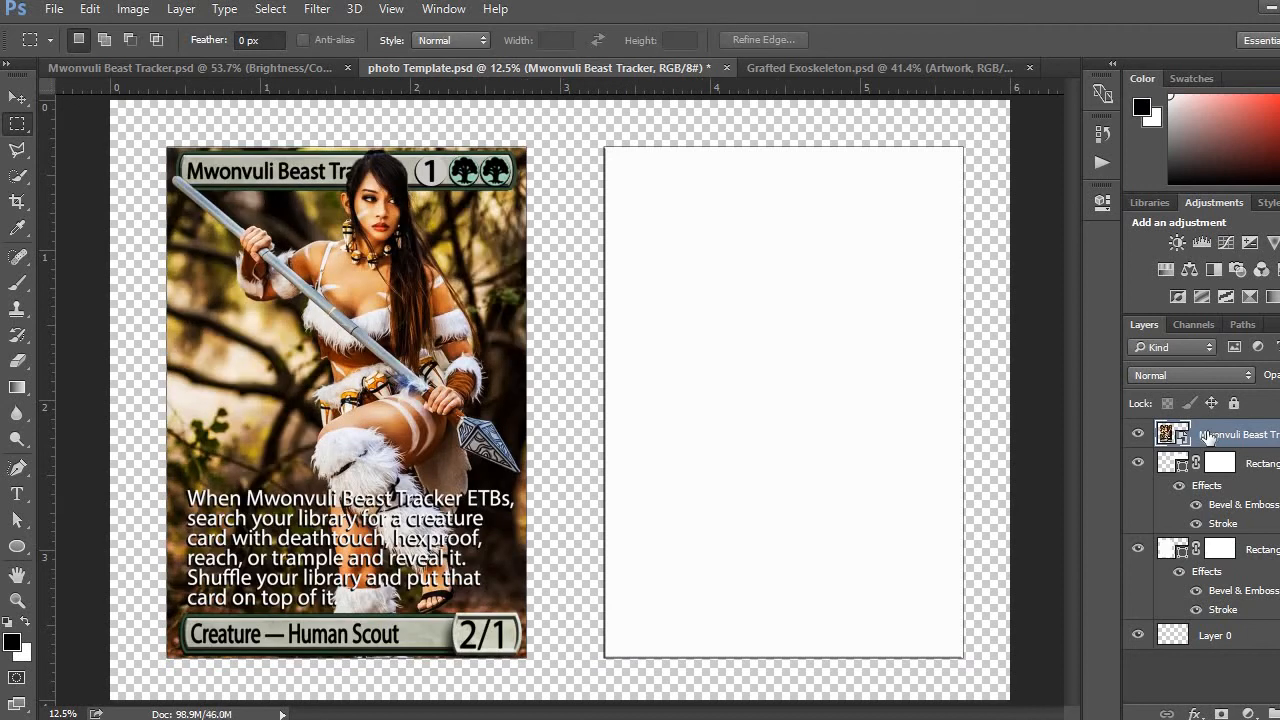
Duplicate the Magic card layer to make the second card for the template's right frame
{"action": "right_click", "coordinate": [1238, 434]}
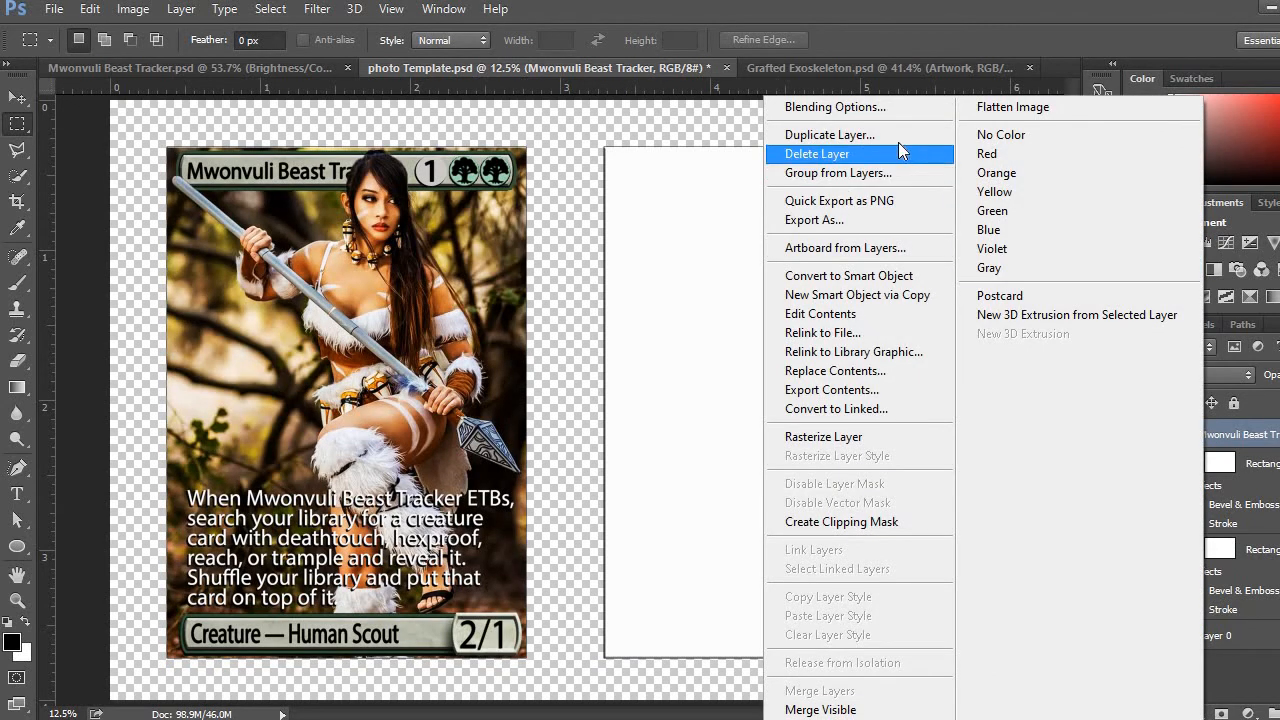
{"action": "left_click", "coordinate": [828, 134]}
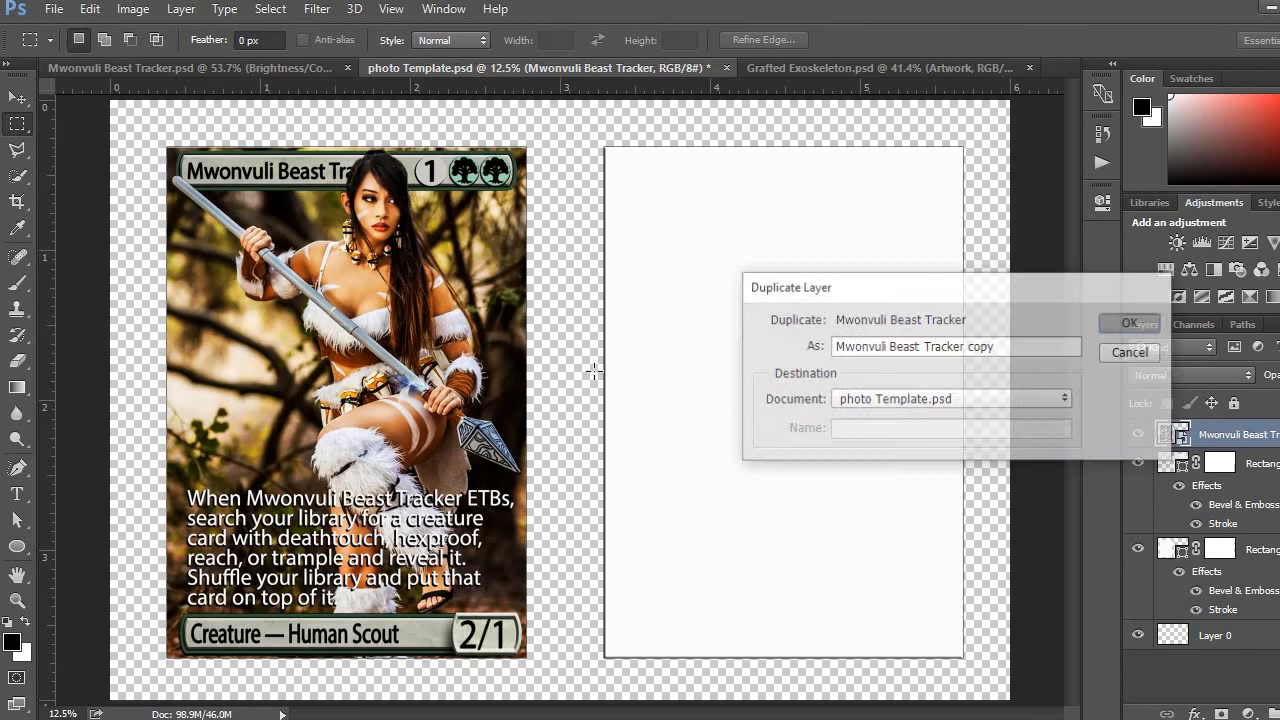
{"action": "left_click", "coordinate": [1129, 323]}
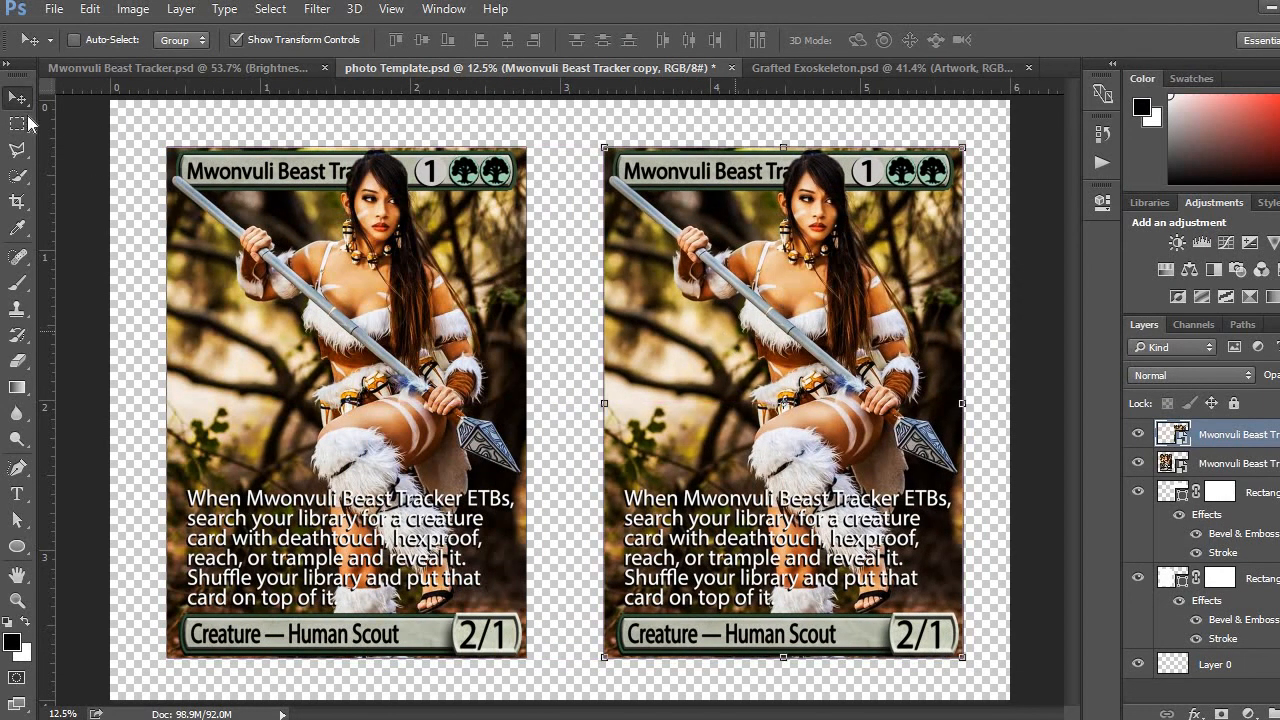
{"action": "mouse_move", "coordinate": [107, 183]}
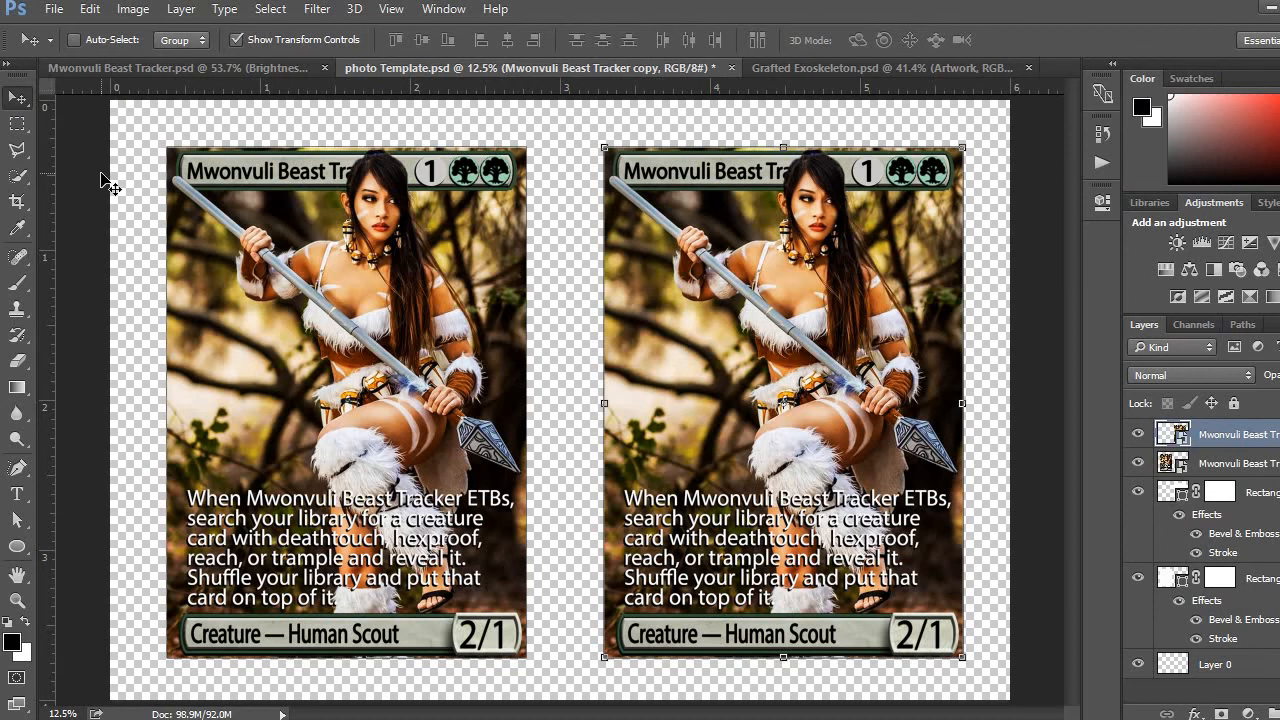